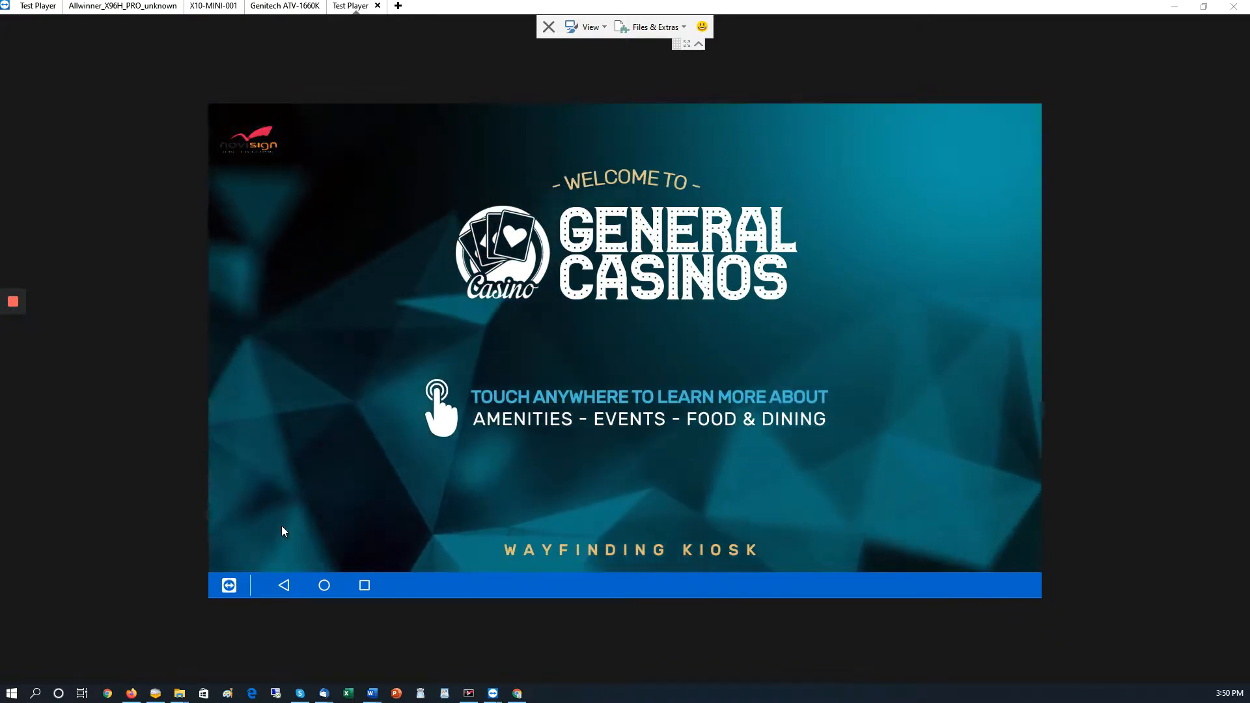
mouse_move(590, 208)
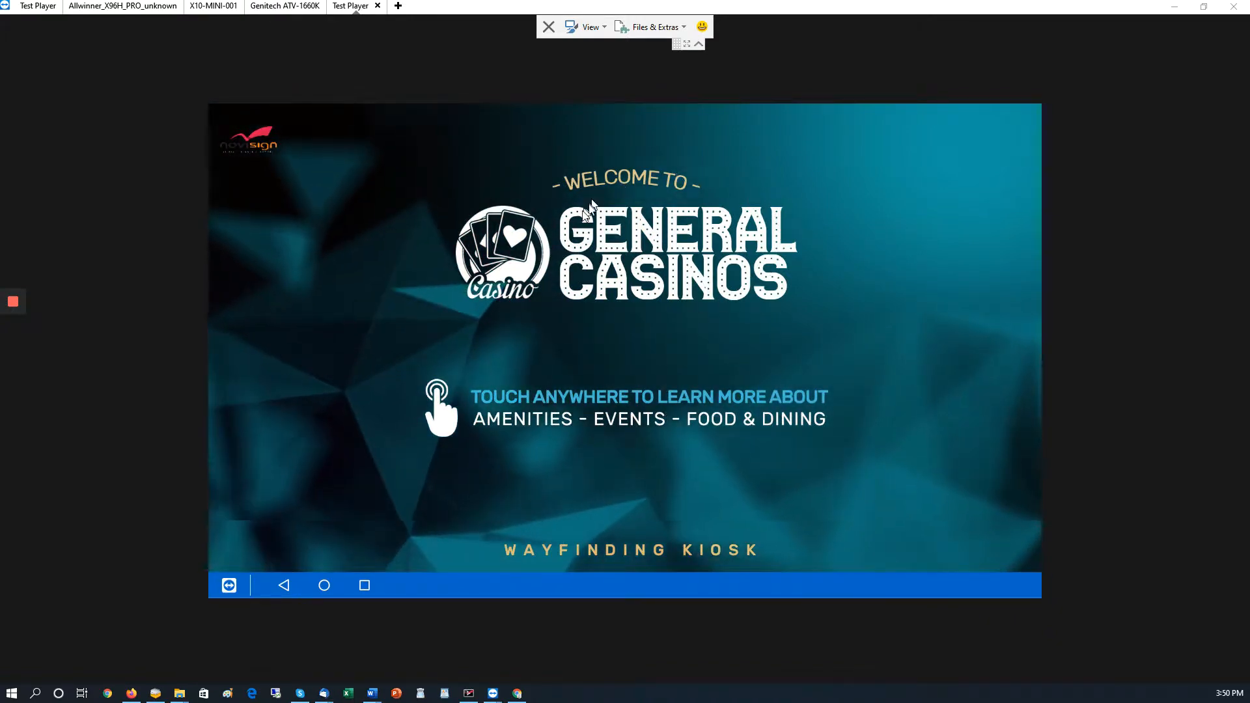
mouse_move(274, 375)
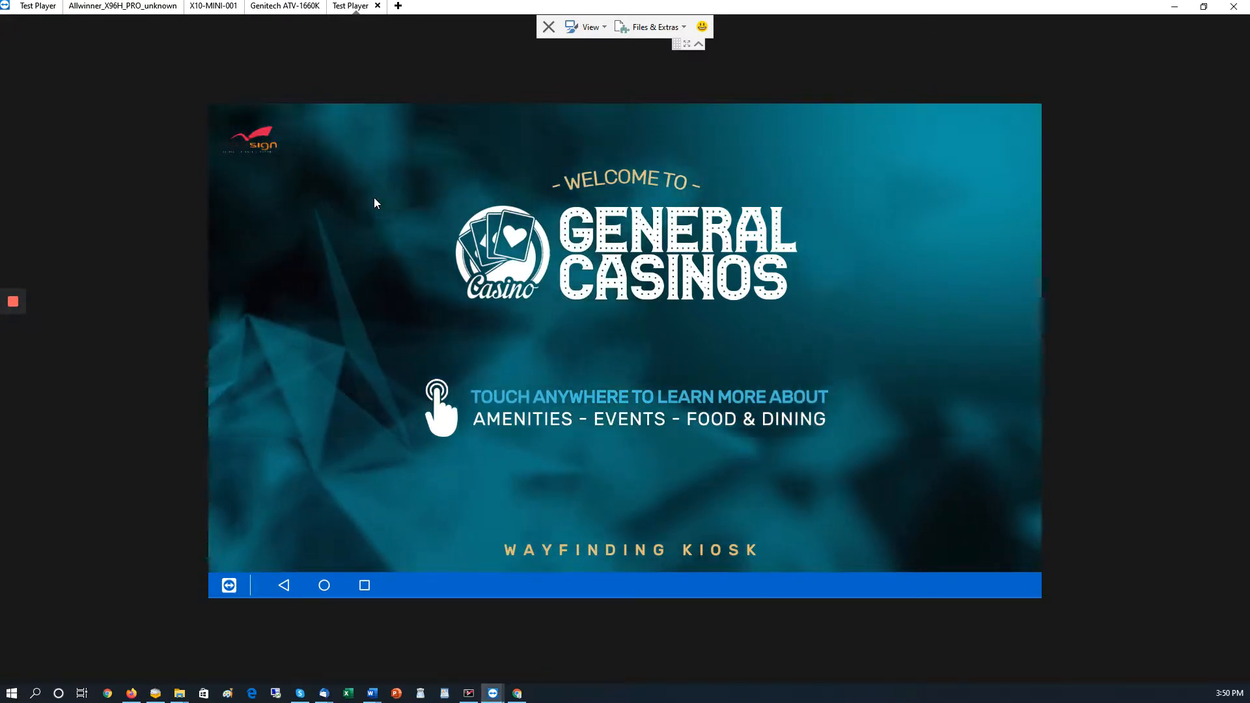
Step: Walk the kiosk from welcome to the valet pickup route, then to the Events page with the All In Gala
click(375, 203)
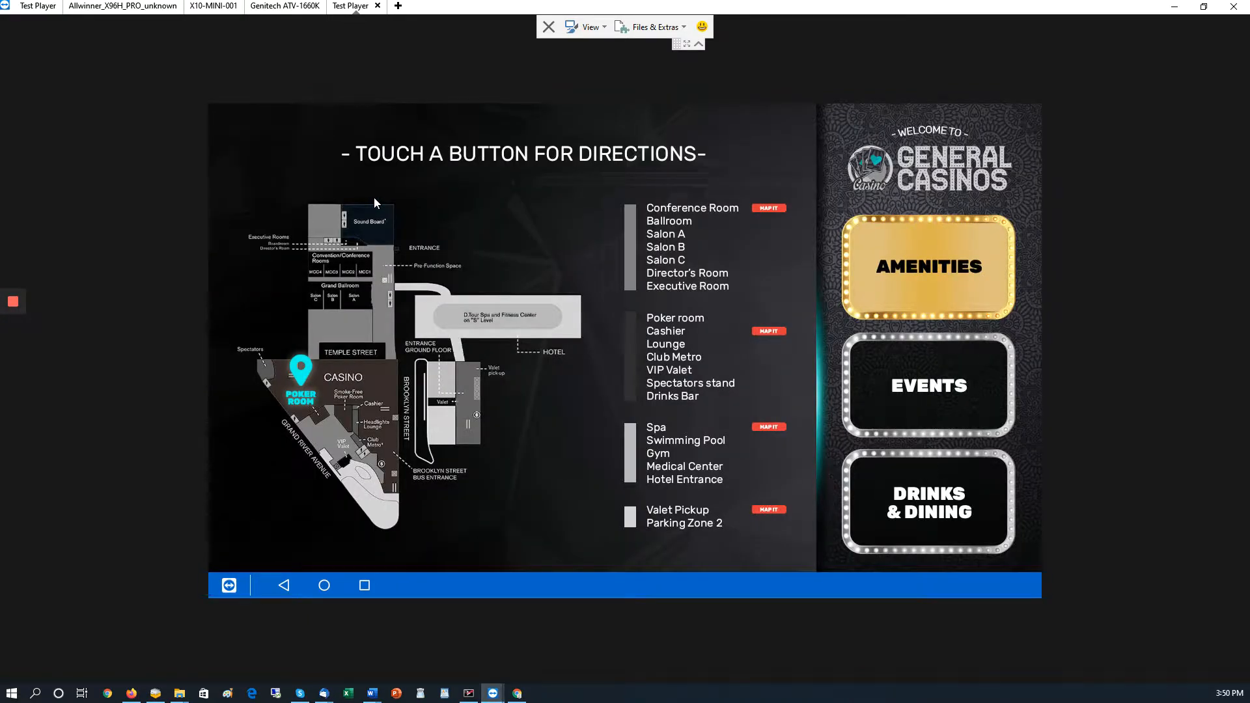
mouse_move(930, 328)
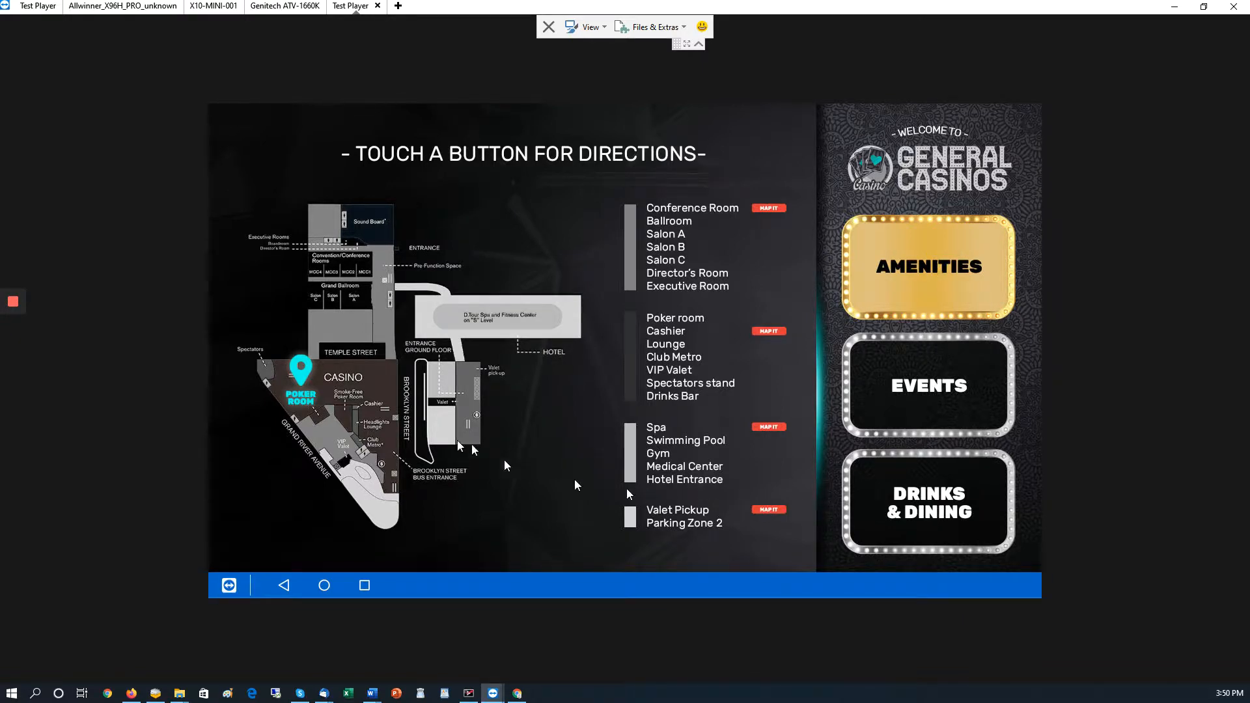
mouse_move(717, 215)
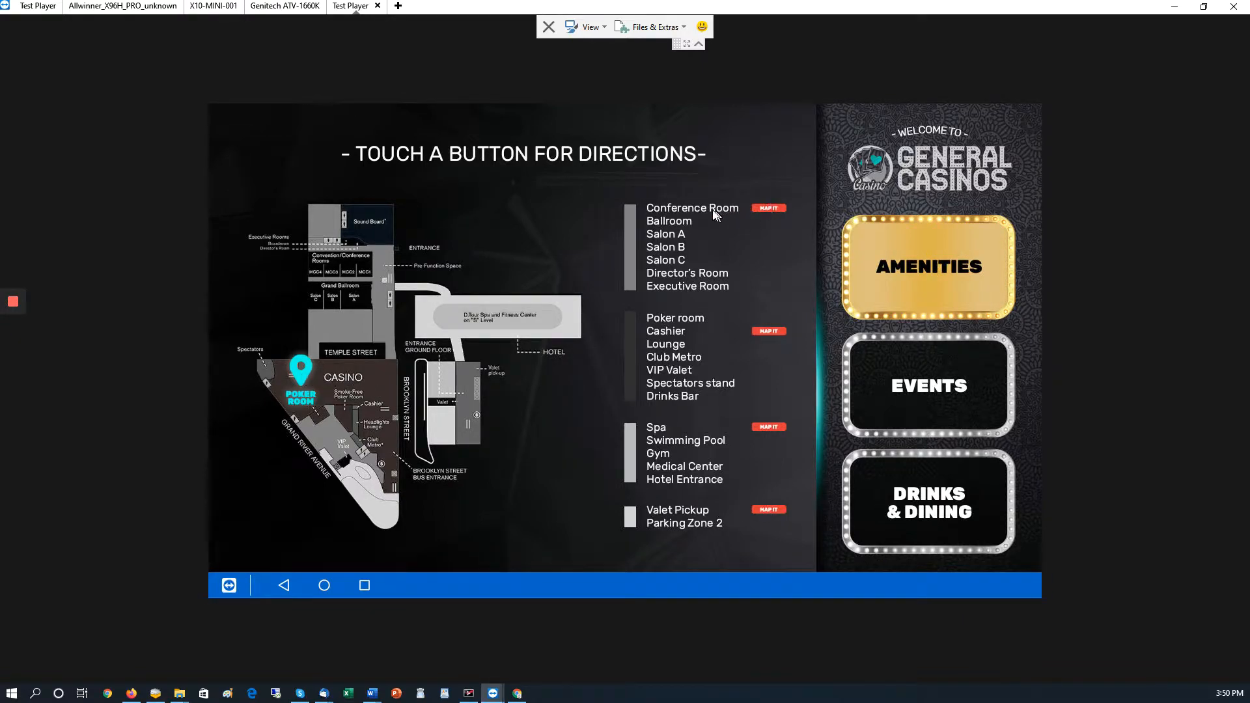
mouse_move(668, 259)
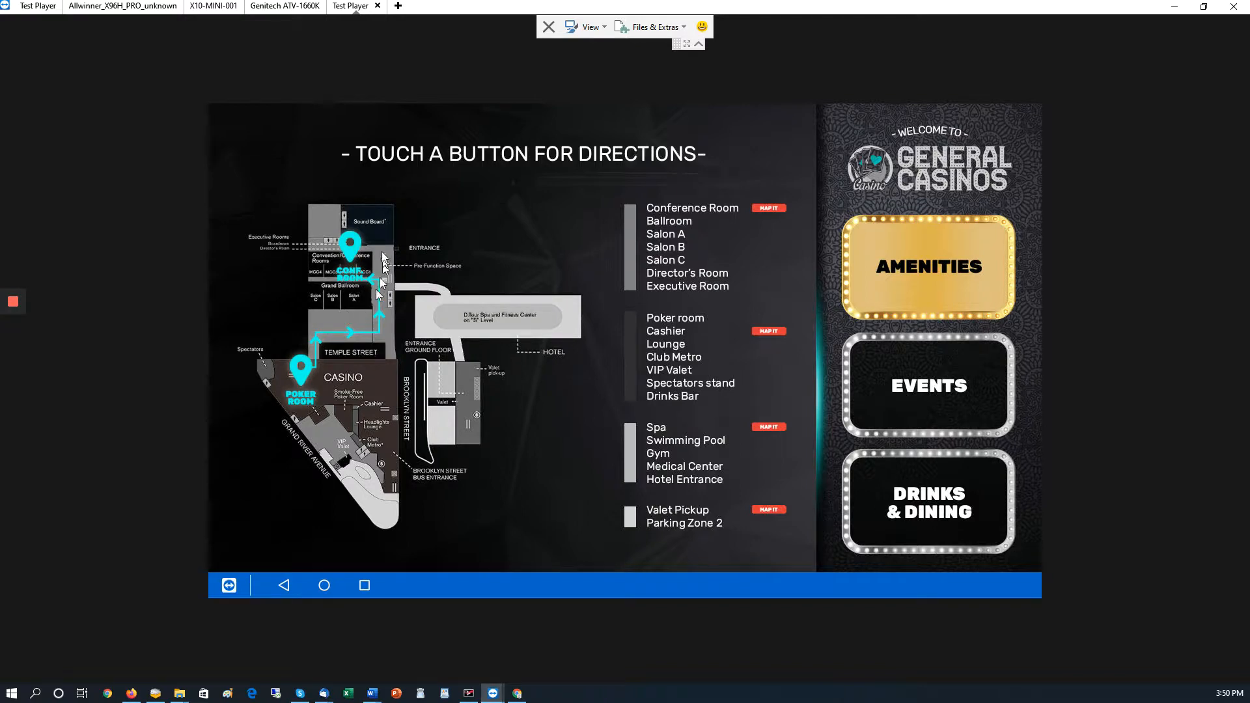
mouse_move(797, 338)
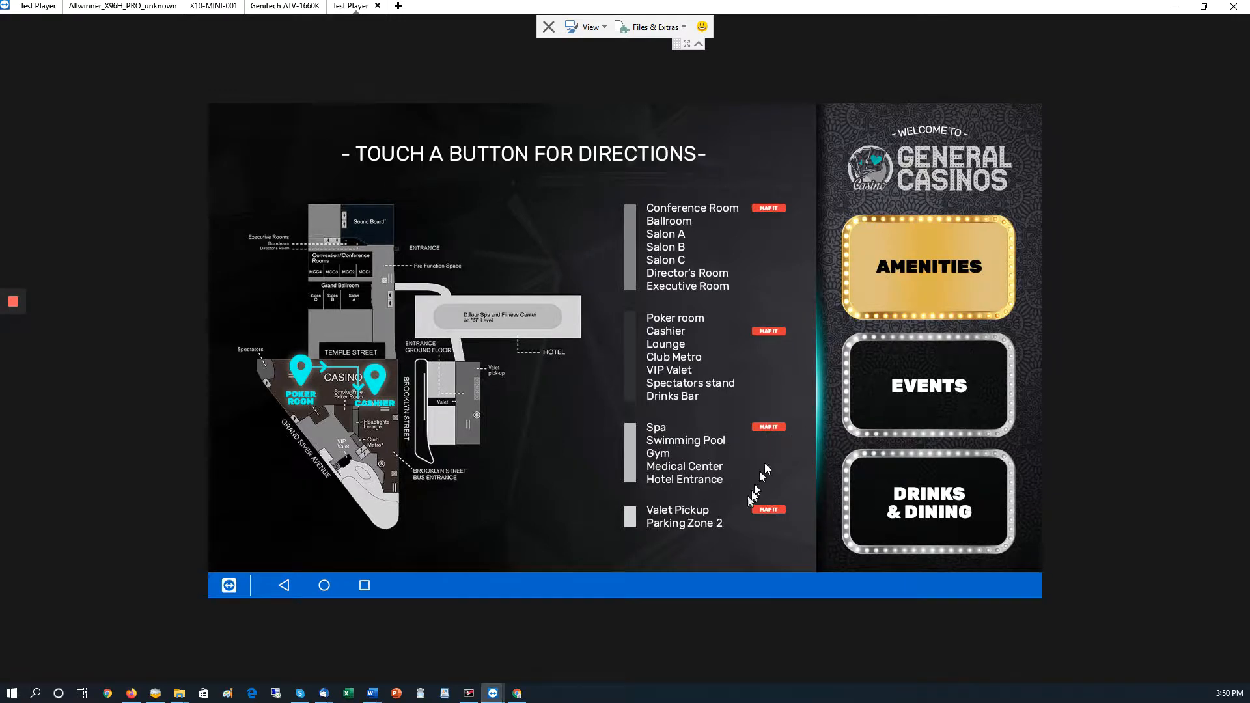
click(768, 425)
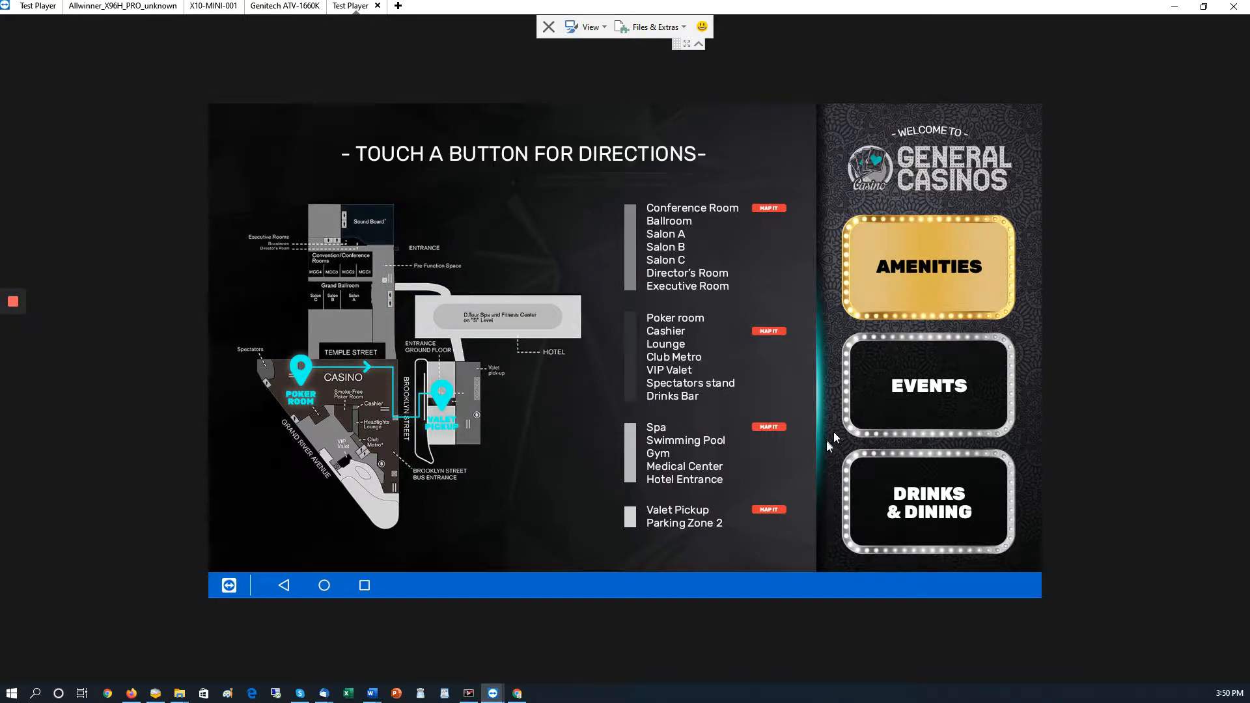
click(929, 385)
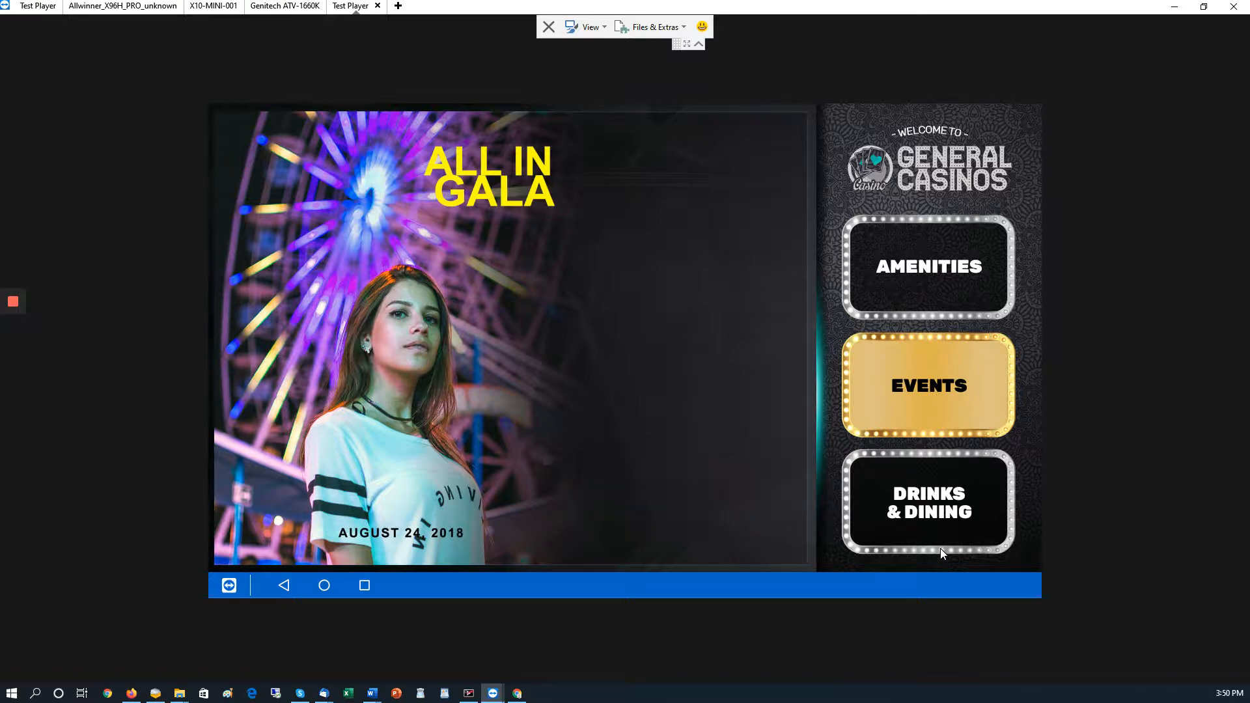
Step: Leave the remote kiosk session so the NoviSign Screens list shows in the browser
click(930, 503)
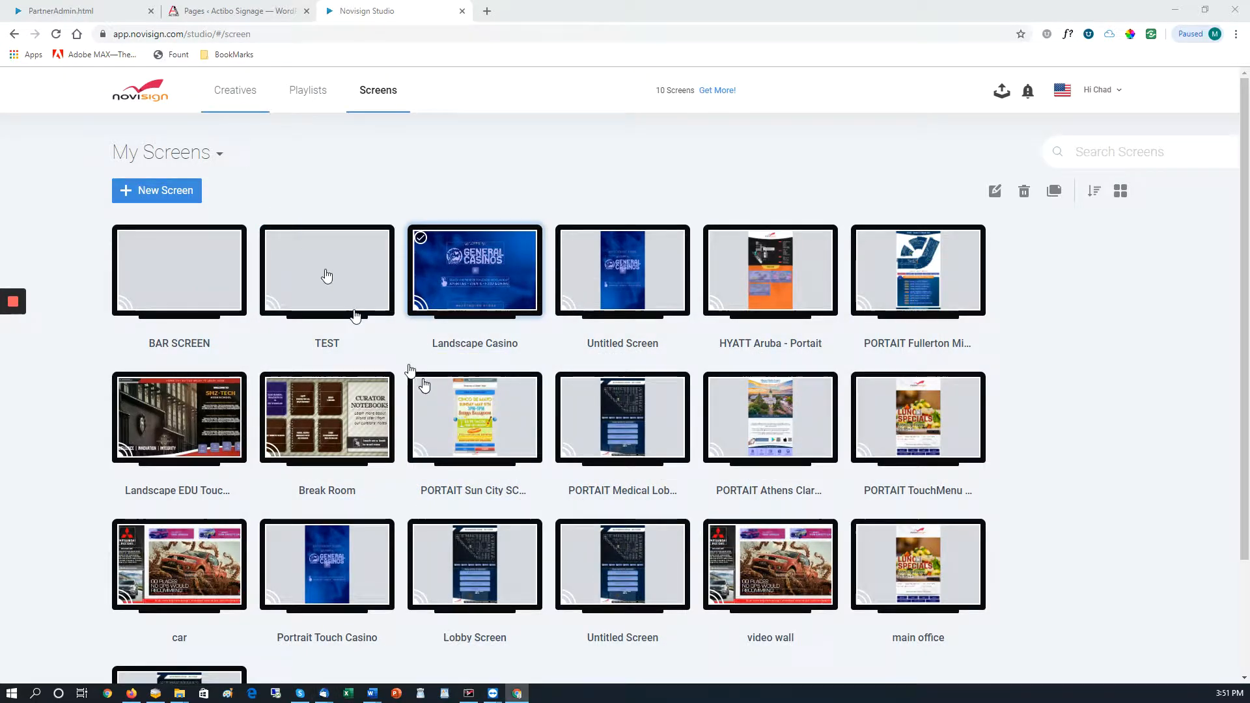
Step: Open the Casino Home - Copy creative from the Creatives list for editing
click(234, 90)
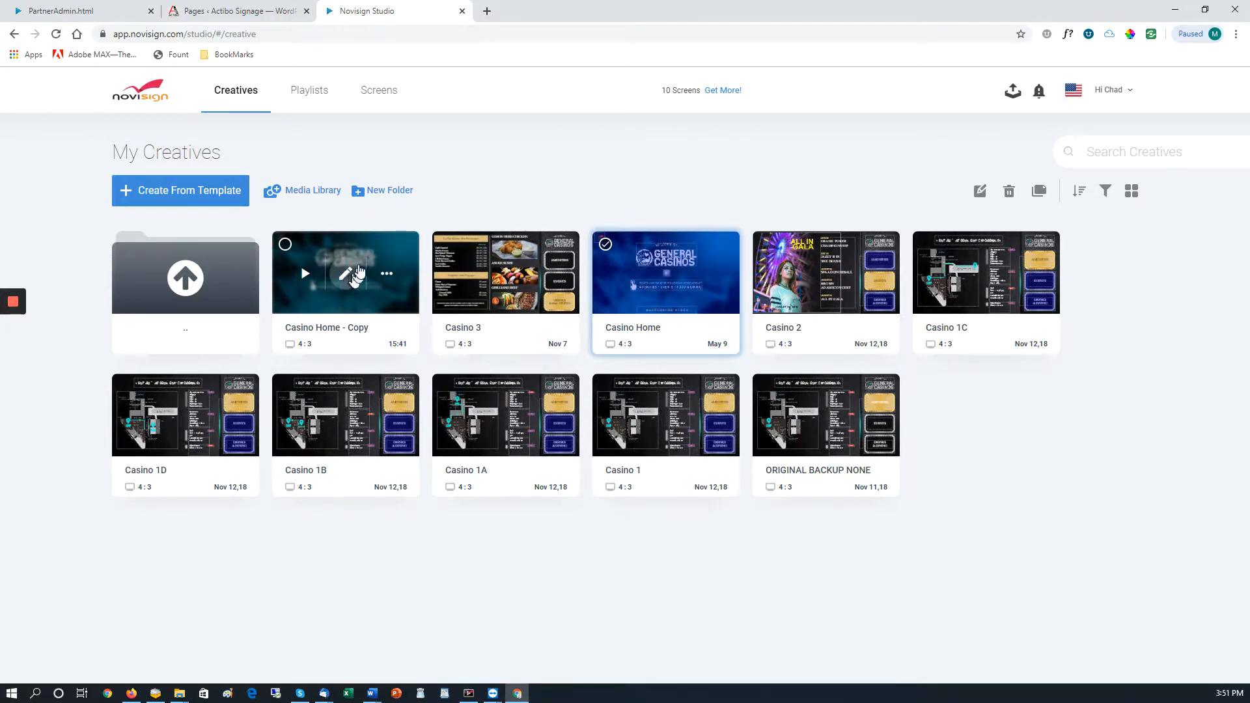
click(346, 273)
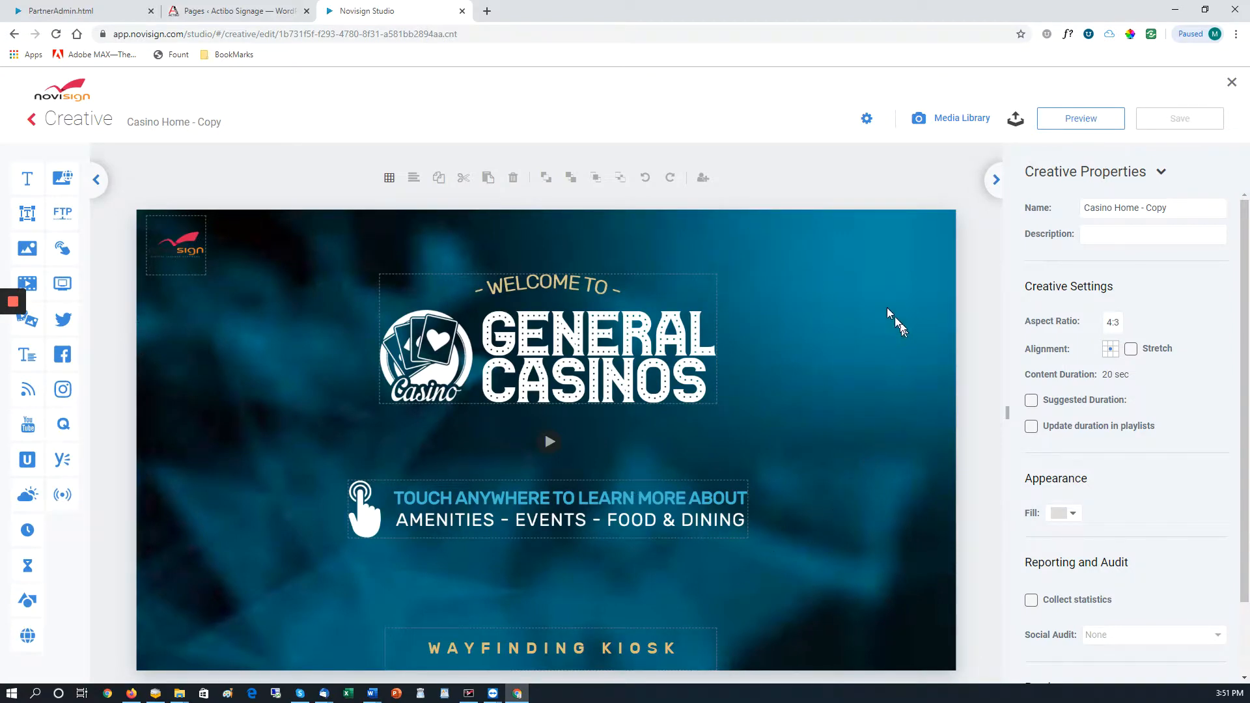
mouse_move(62, 249)
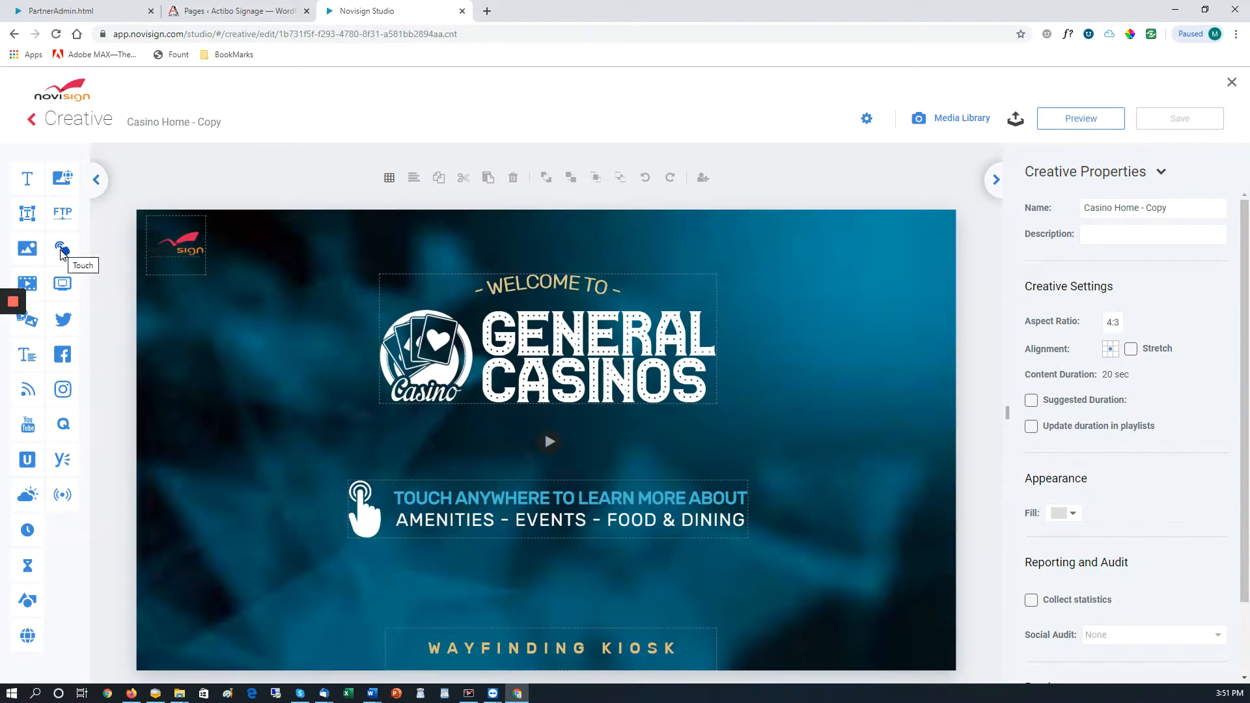
Step: Add a full-size (100%) touch area targeting the Casino 1 creative and save
click(62, 249)
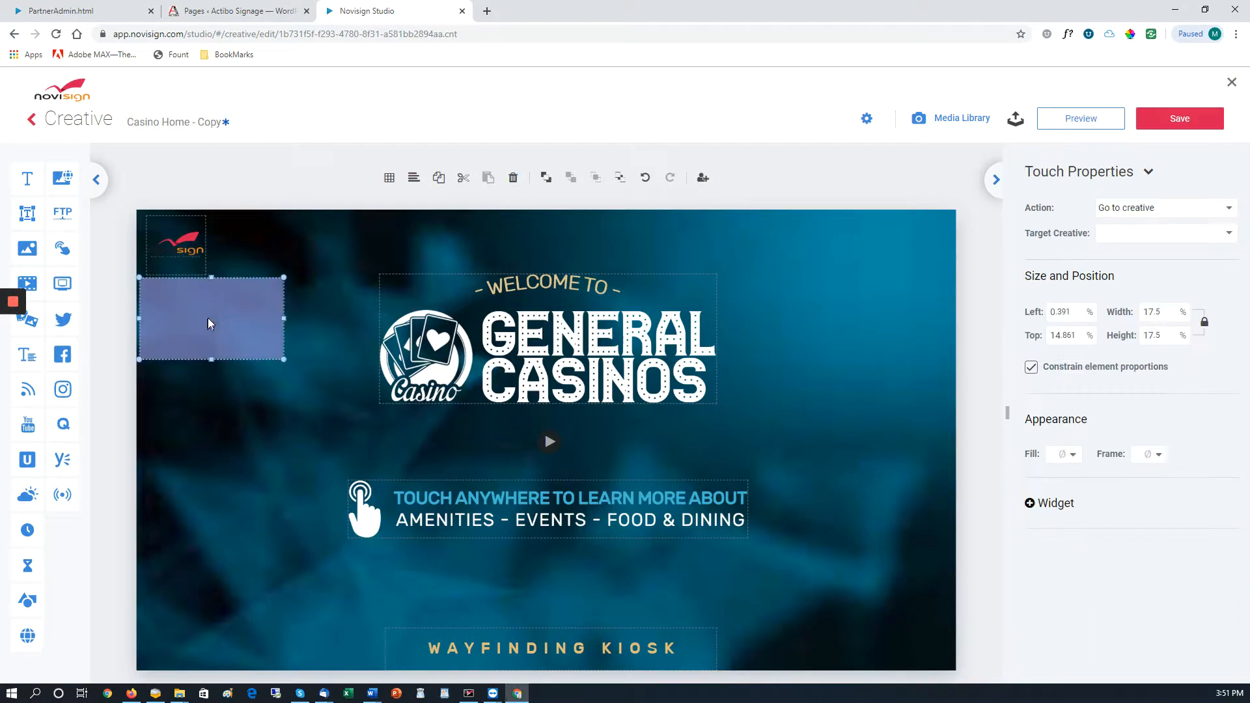
click(1064, 313)
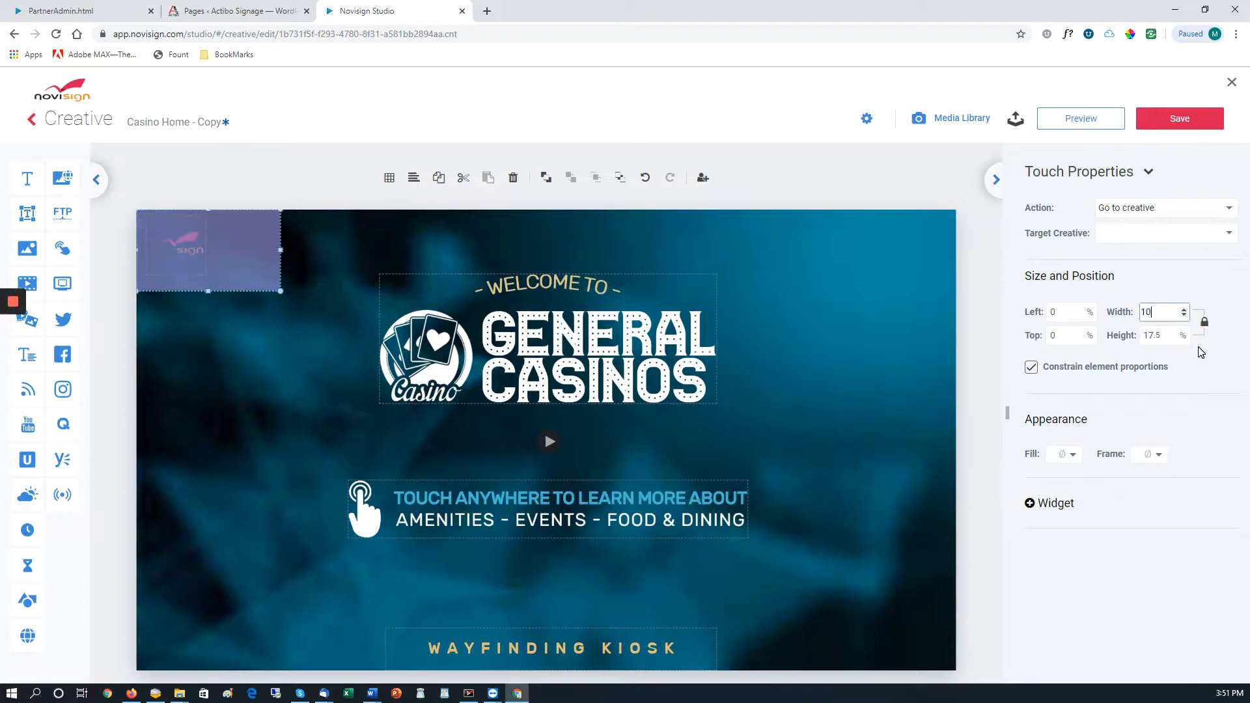
text(100)
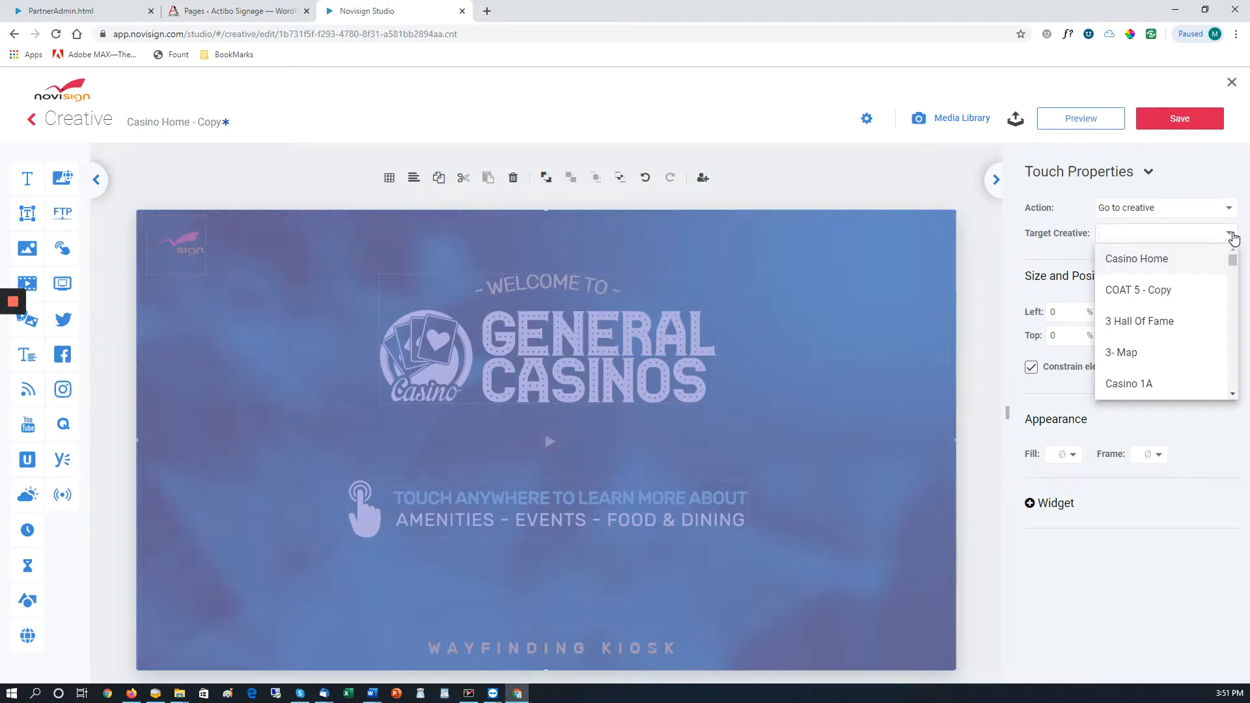
text(casino 1)
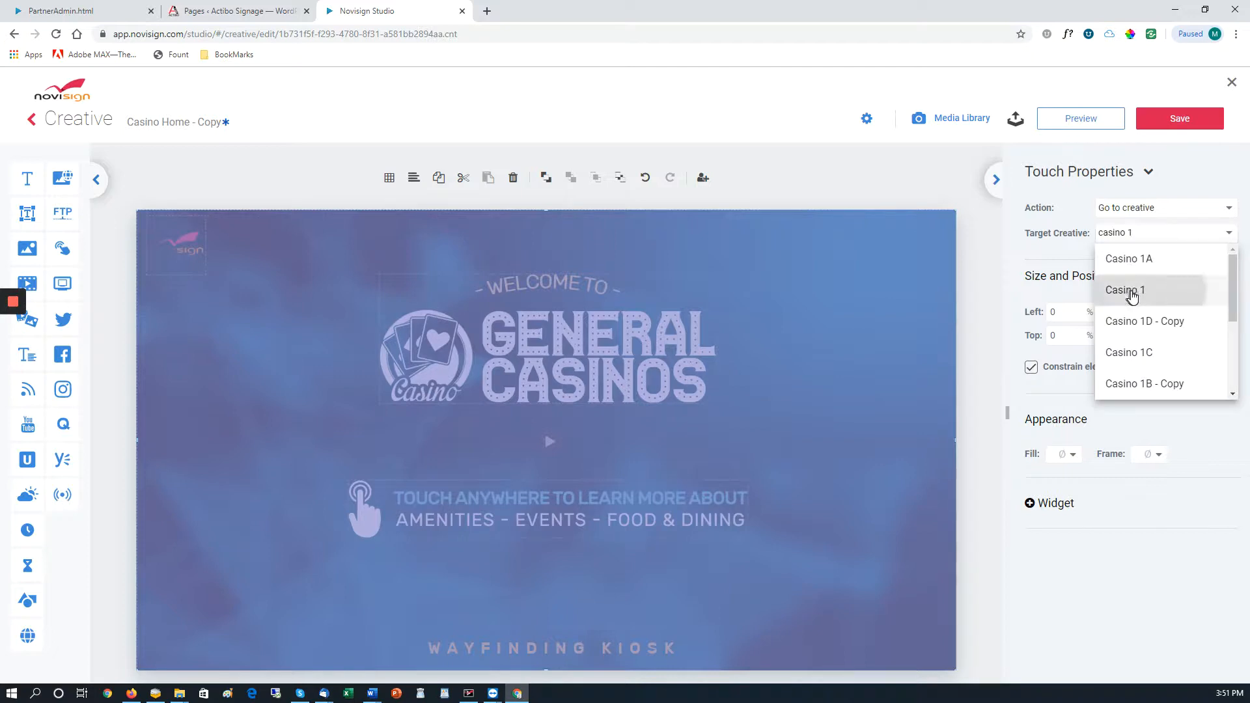
click(1125, 290)
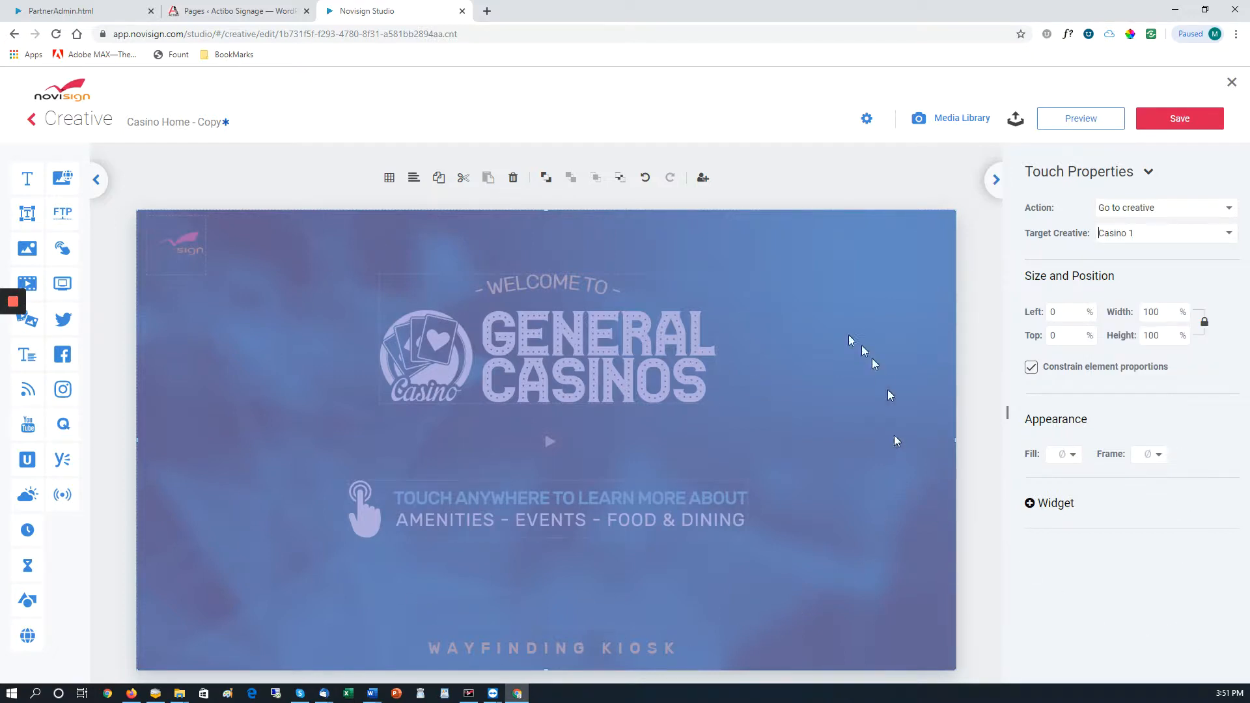
mouse_move(872, 361)
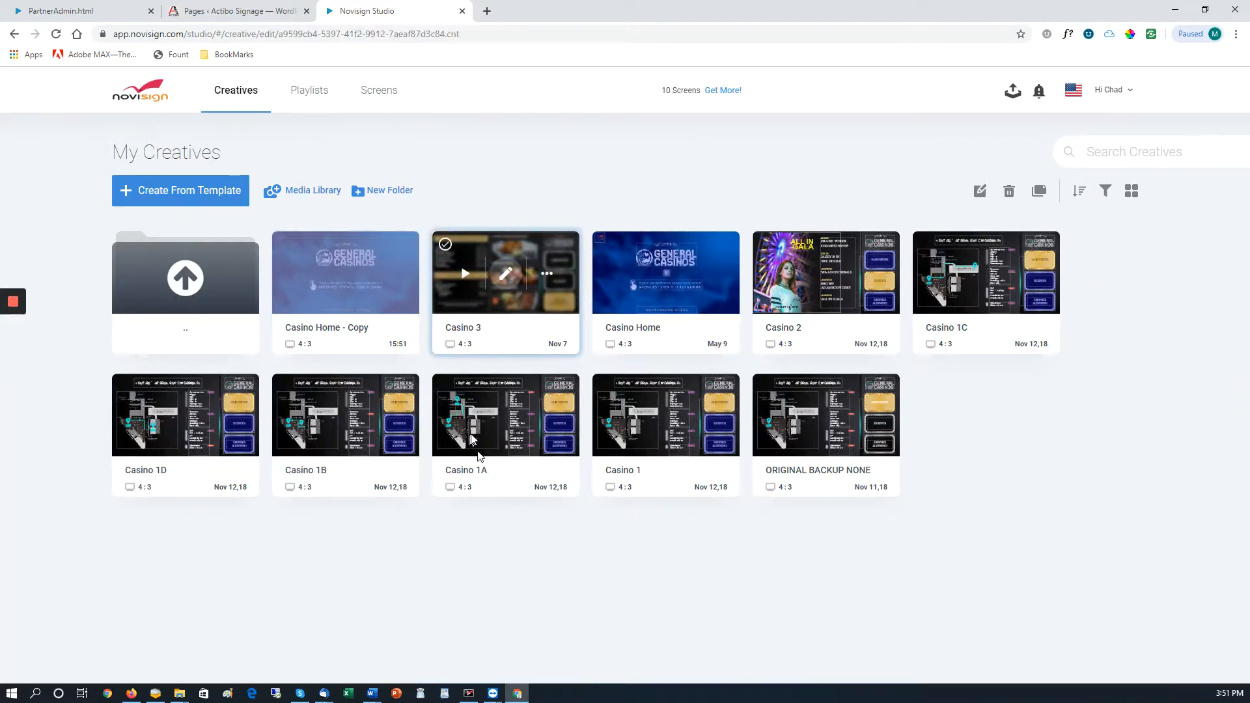
Step: Open Casino 3 and confirm the AMENITIES label's touch action is Go to creative → Casino 1
click(506, 274)
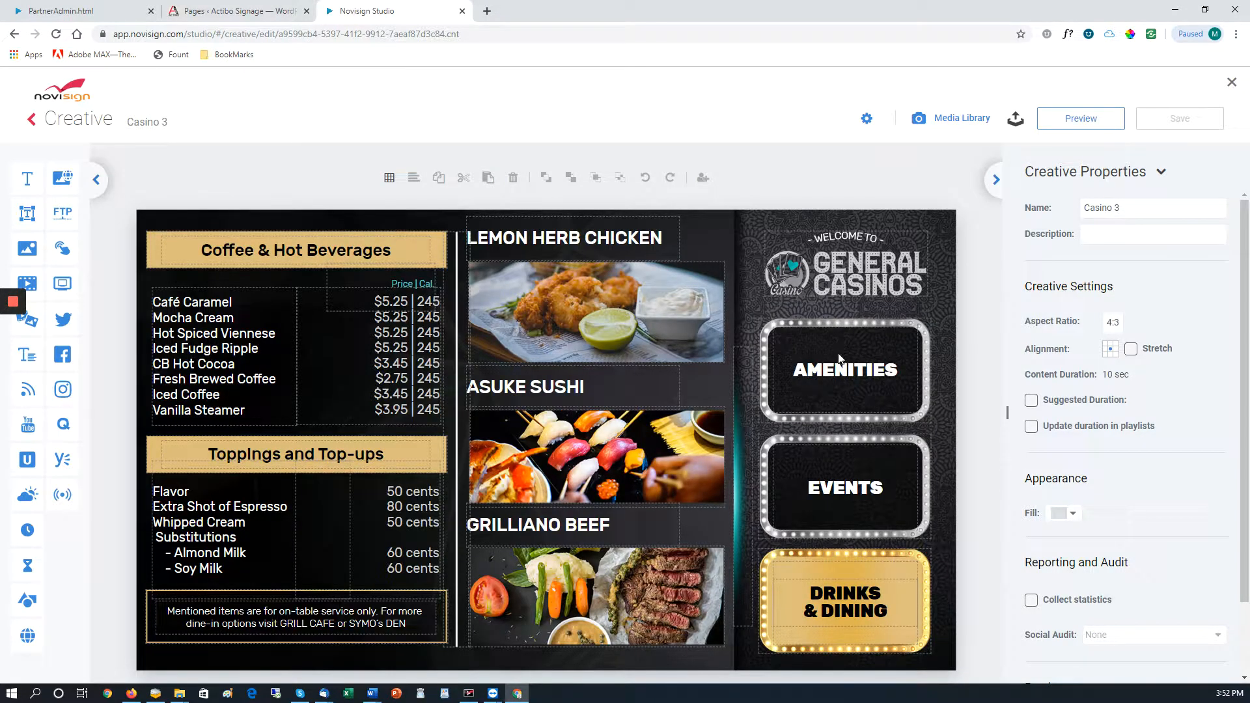
click(845, 370)
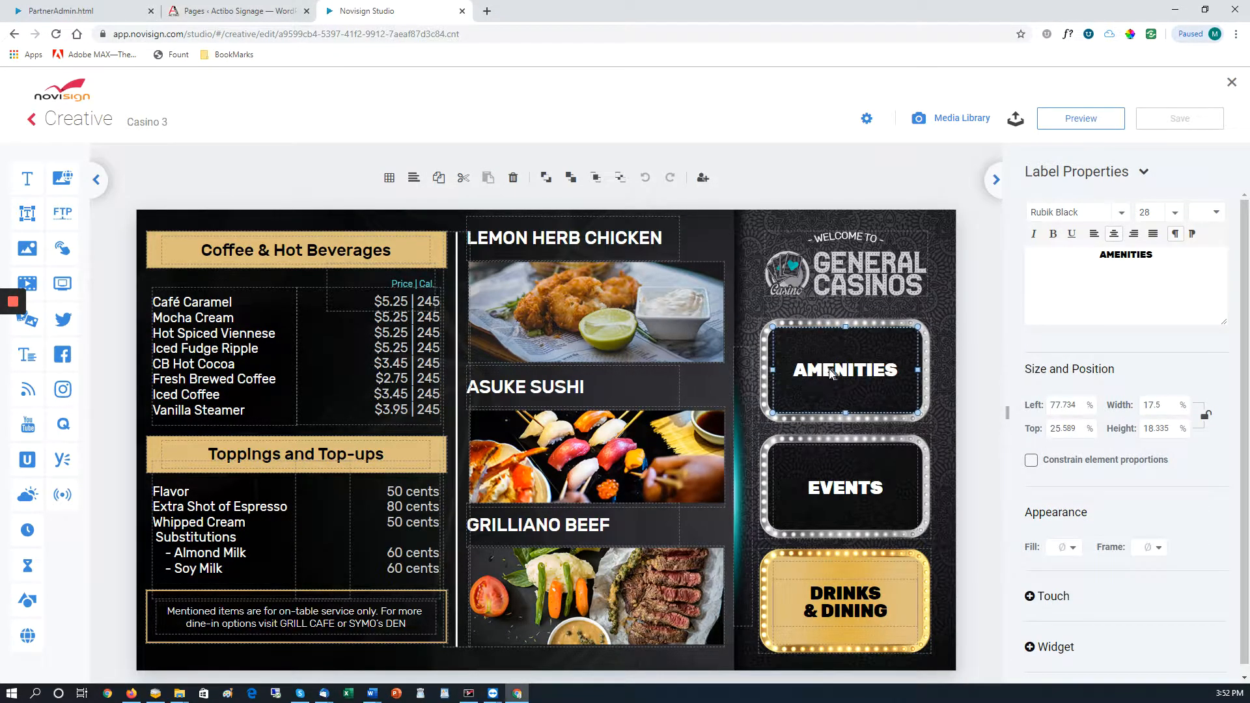
mouse_move(335, 353)
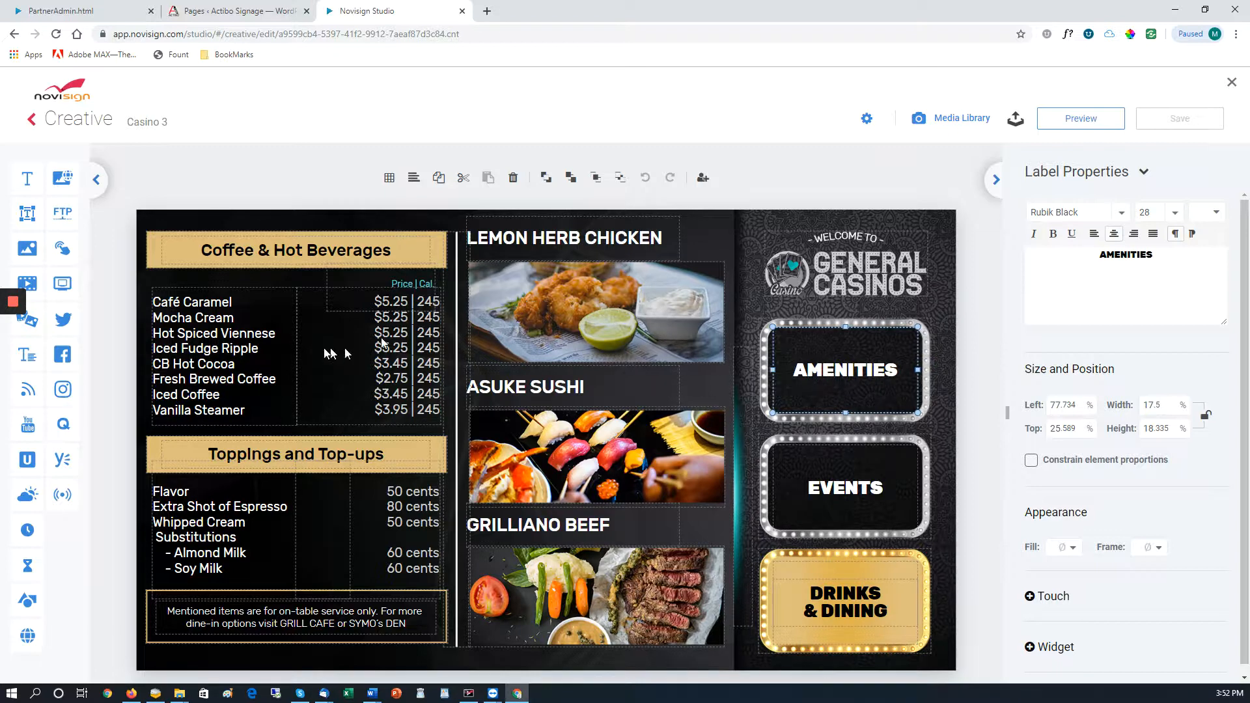
mouse_move(1086, 513)
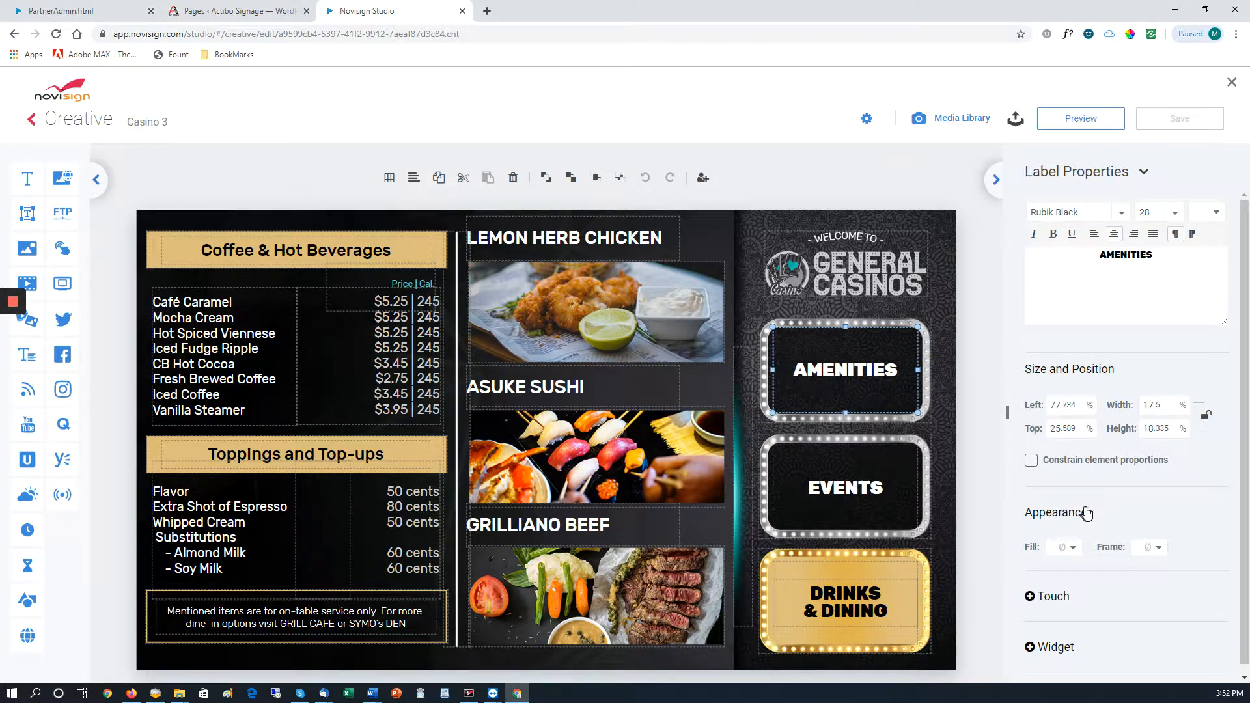
mouse_move(1030, 599)
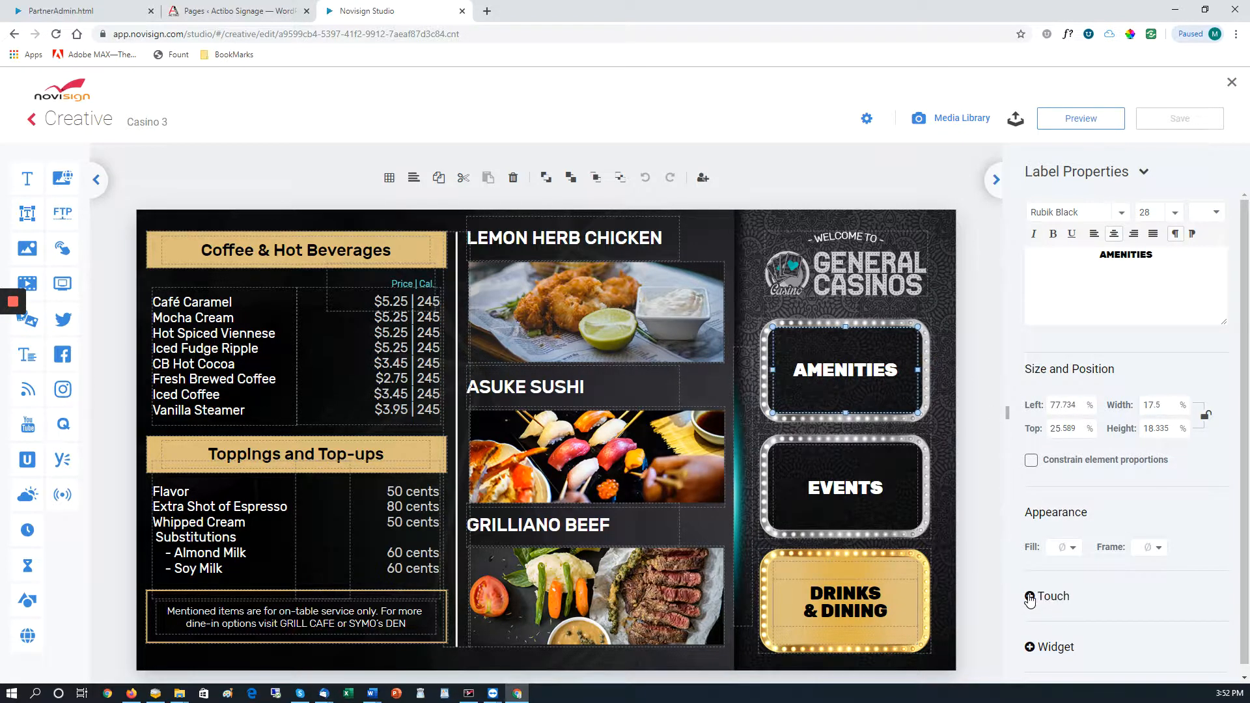
click(1029, 597)
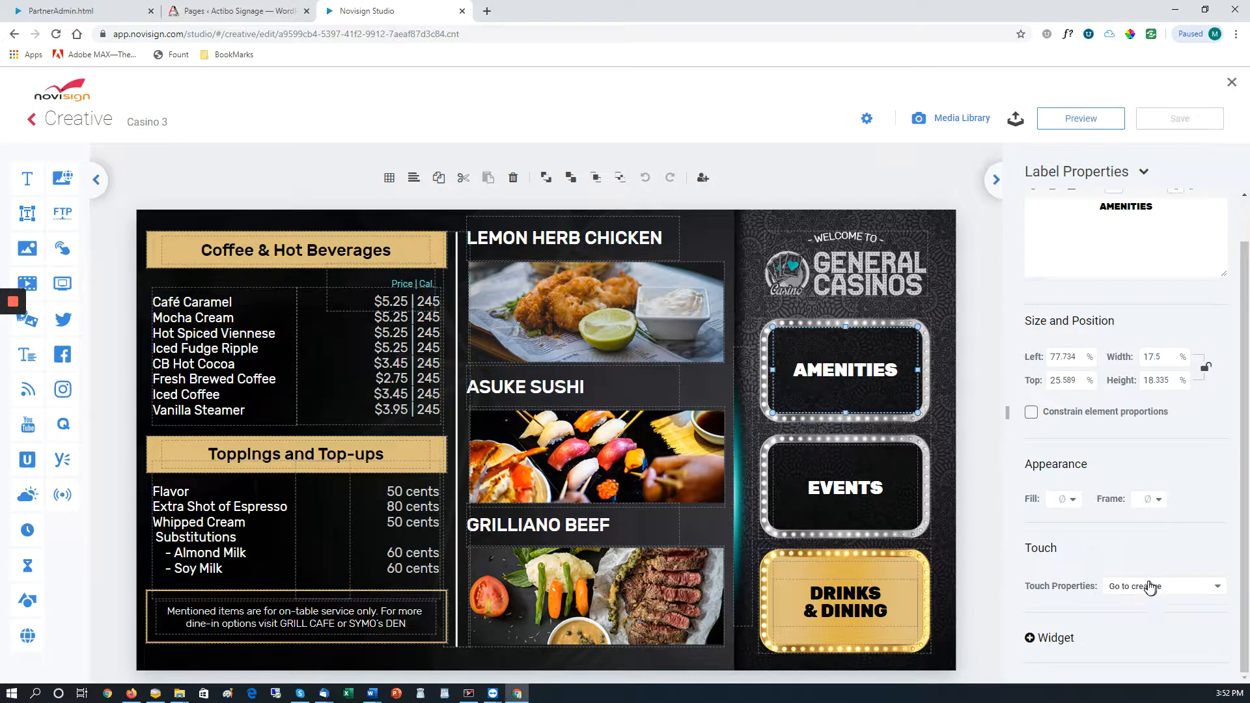
click(1165, 586)
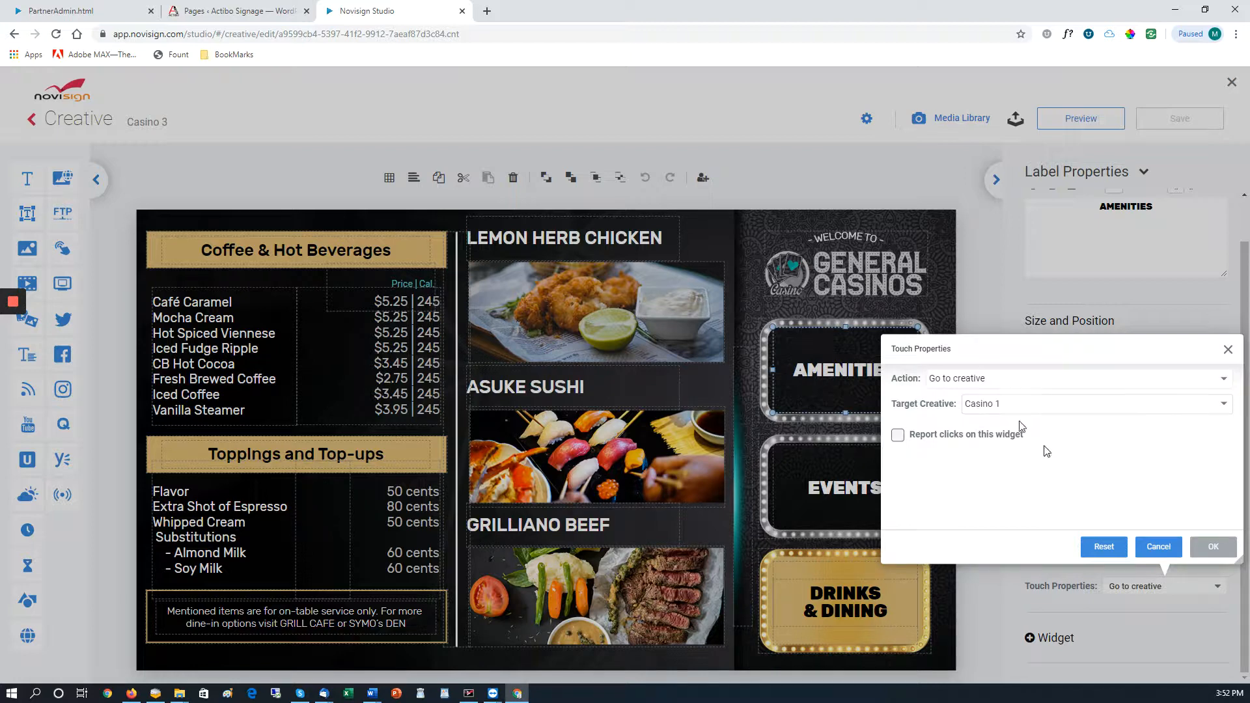
click(1214, 547)
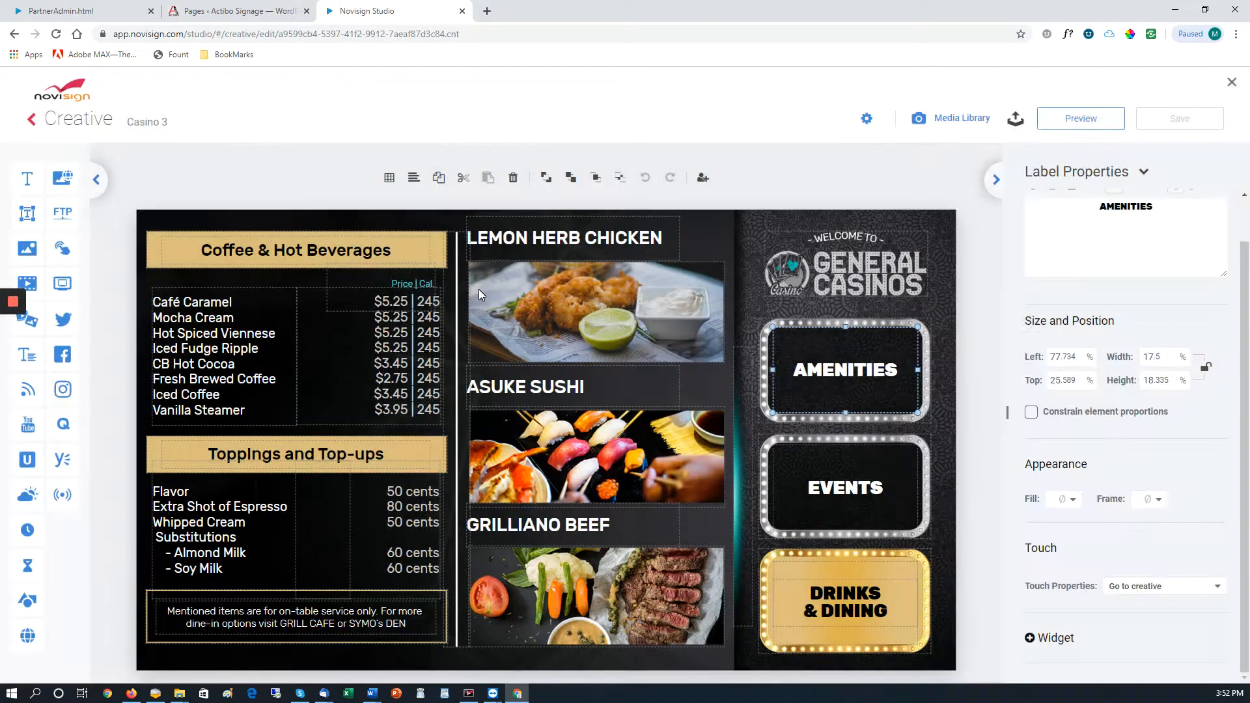
click(595, 313)
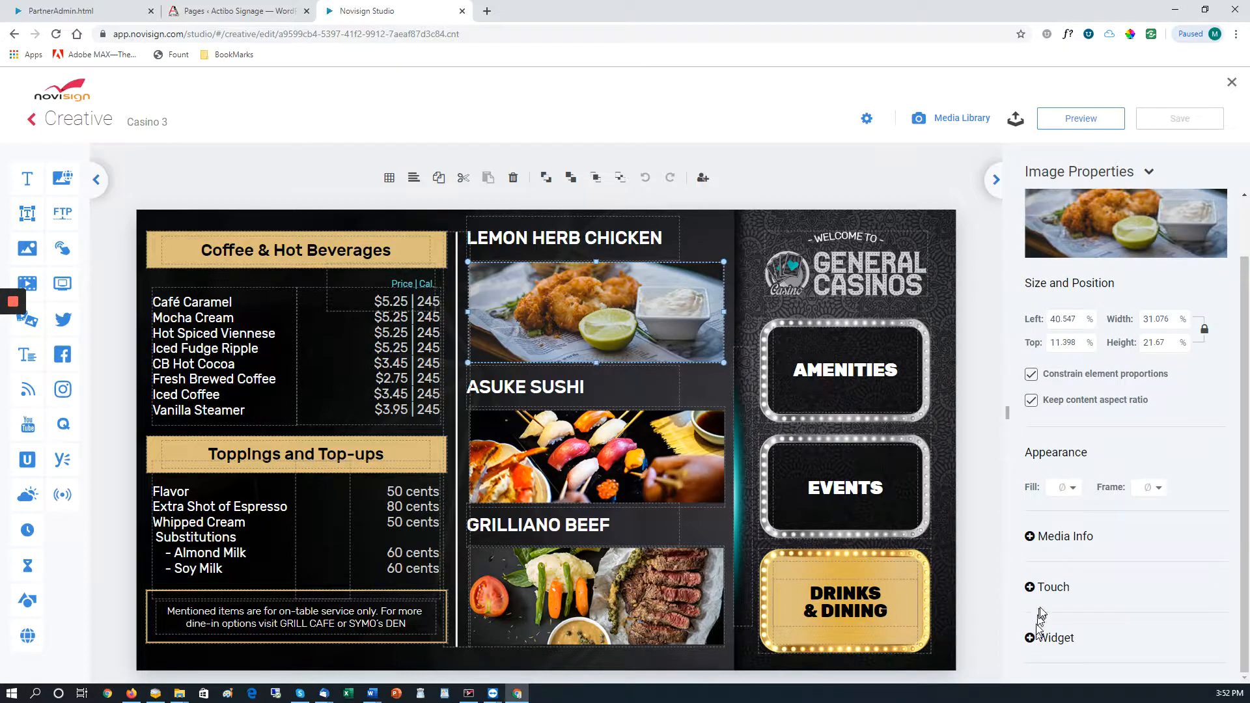
mouse_move(899, 498)
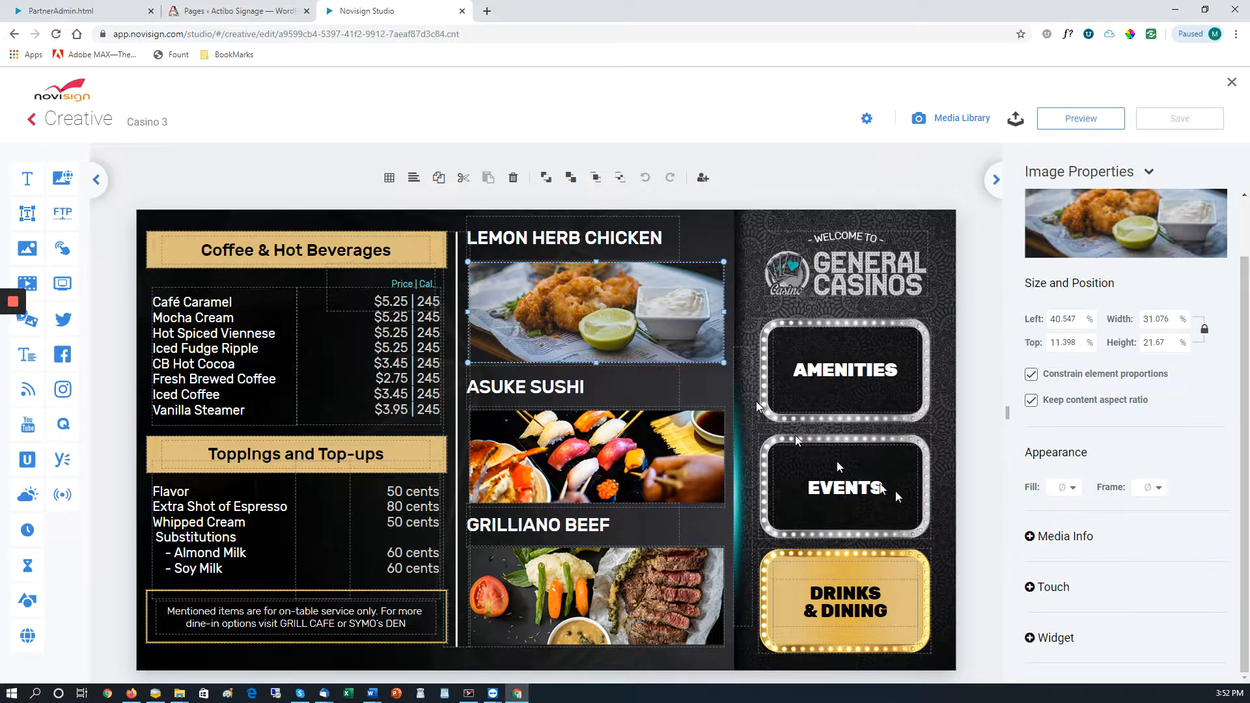
Step: Expand the chicken photo's Touch section showing its Touch Properties set to None
click(1030, 586)
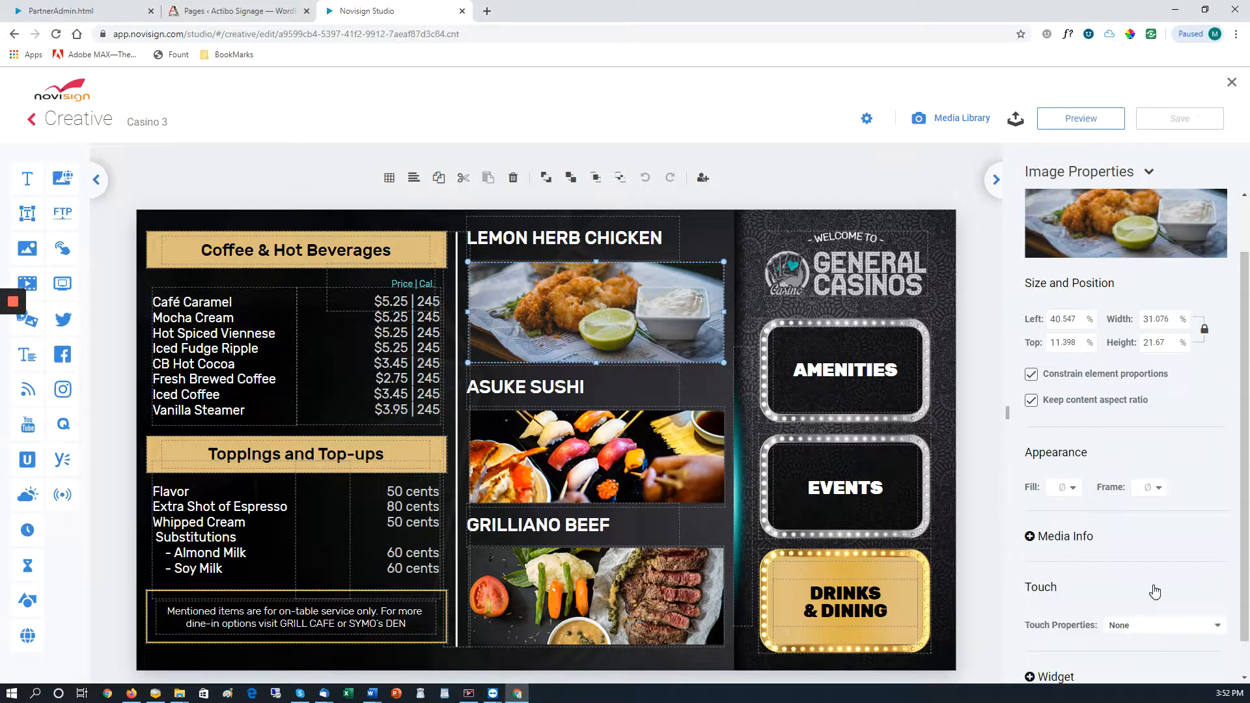
mouse_move(487, 332)
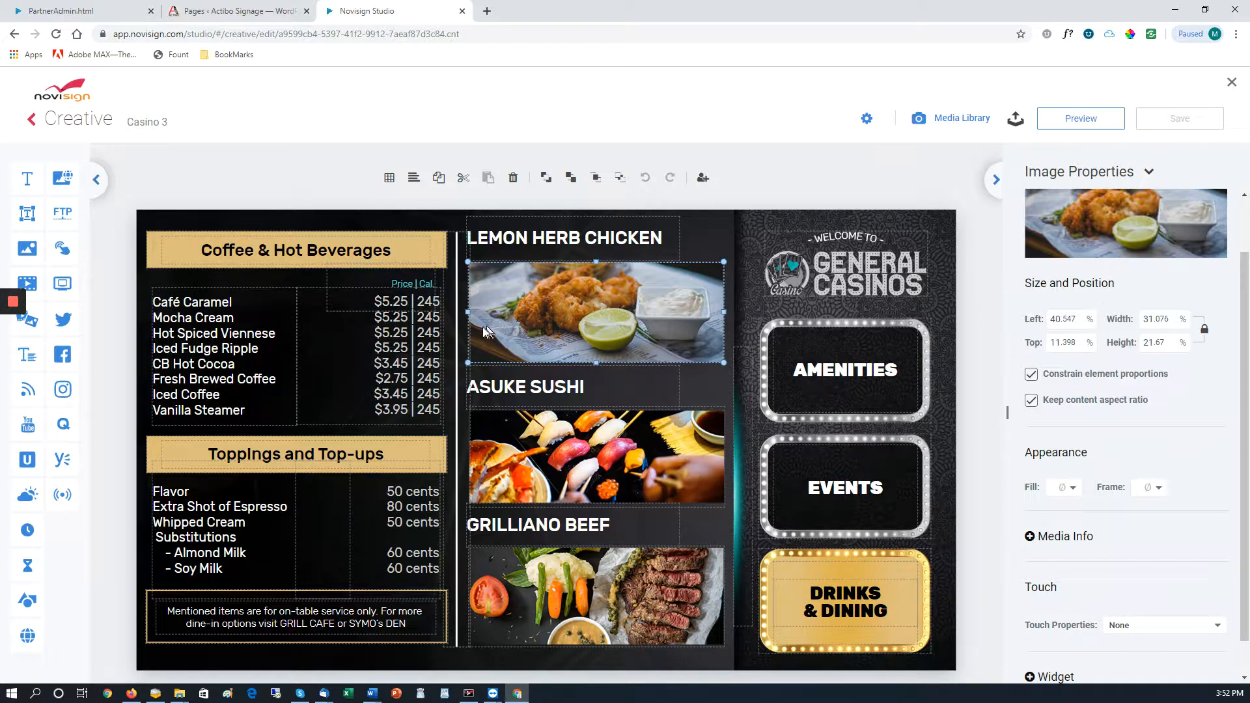
mouse_move(28, 119)
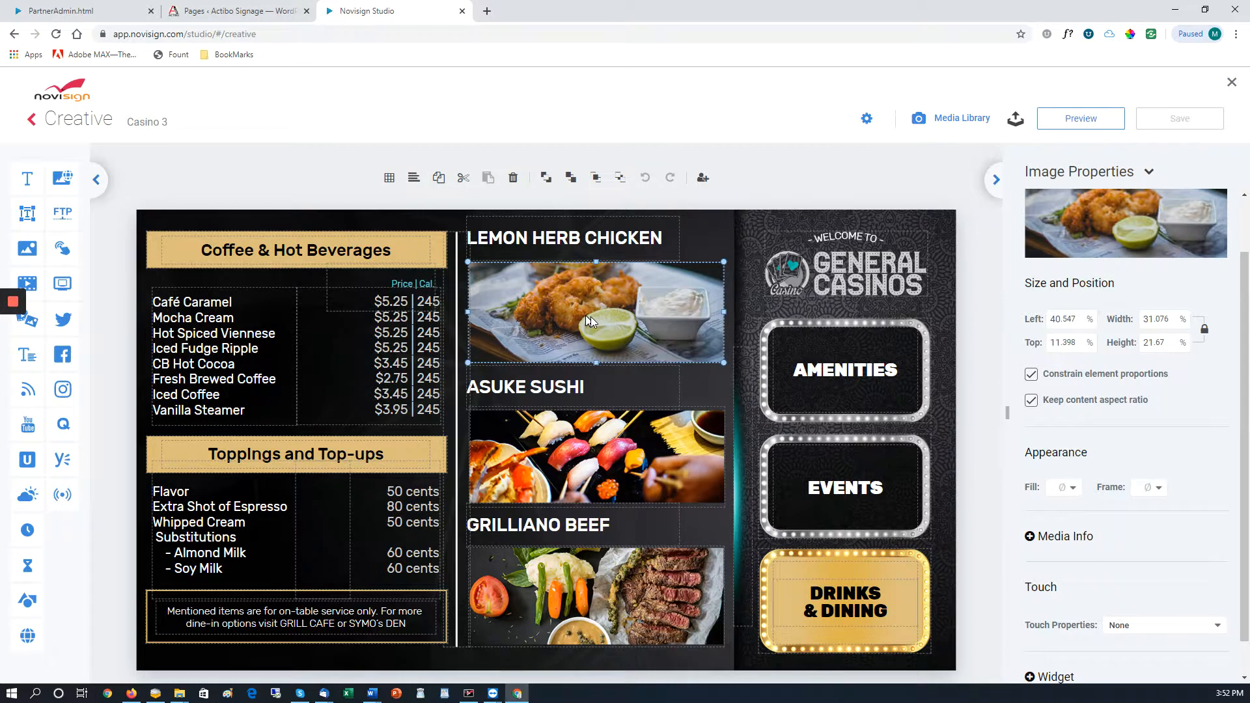
Step: Return to My Creatives and switch to Playlists to reach Casino Touch Demo
click(31, 119)
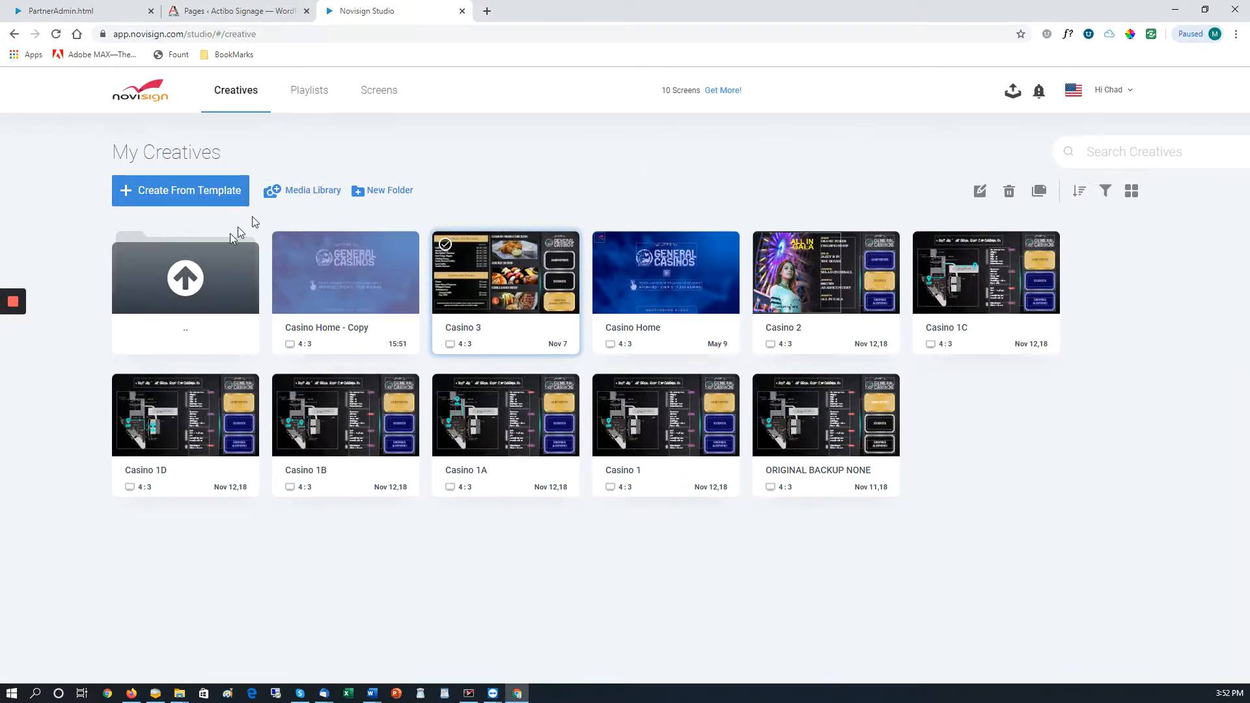
mouse_move(312, 91)
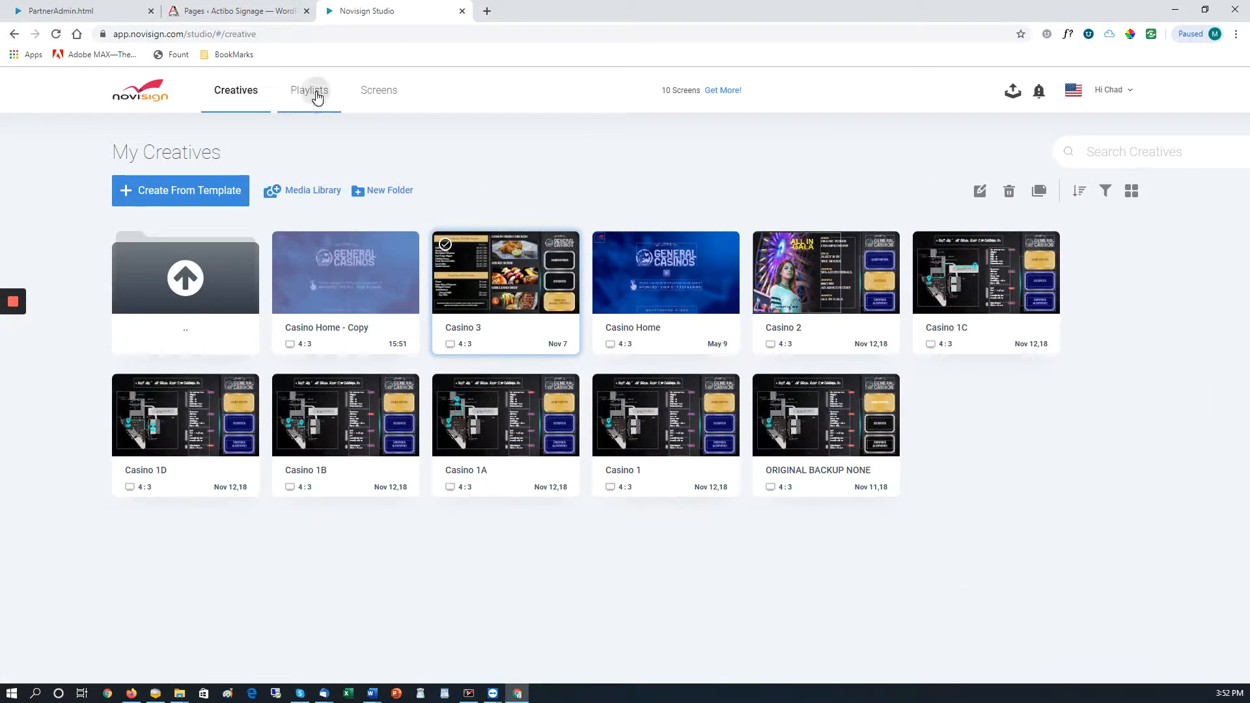
click(310, 90)
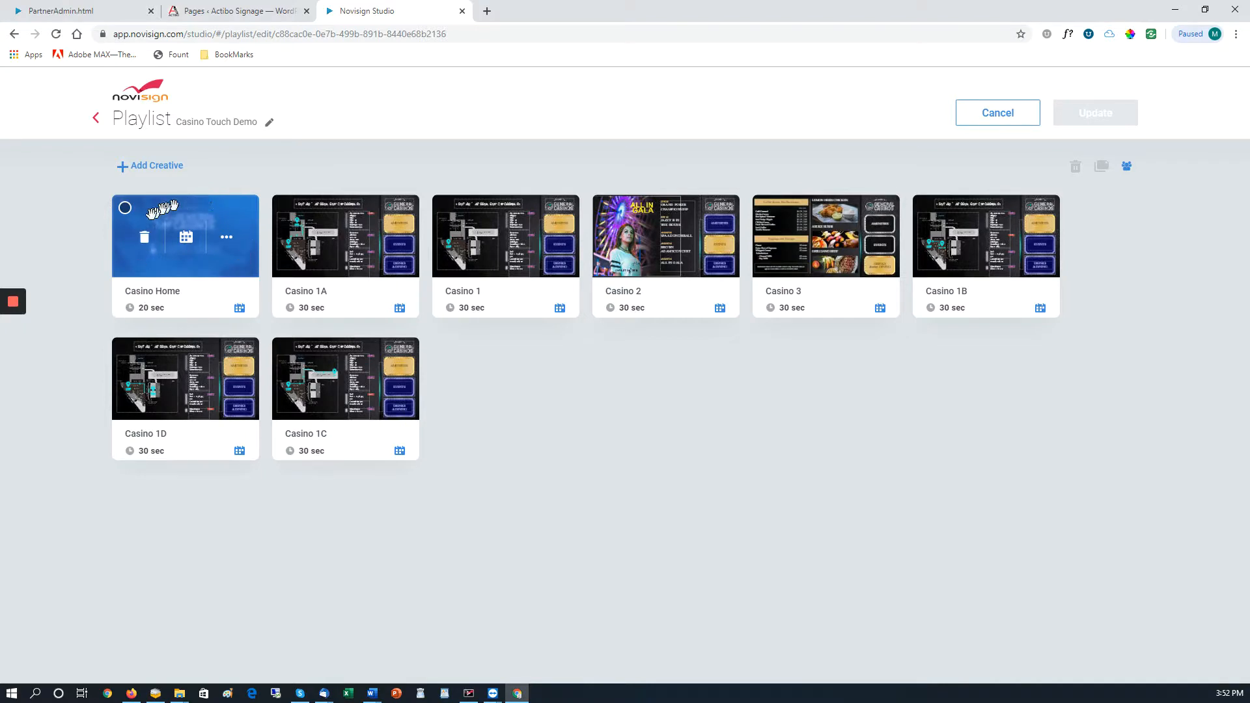
mouse_move(235, 255)
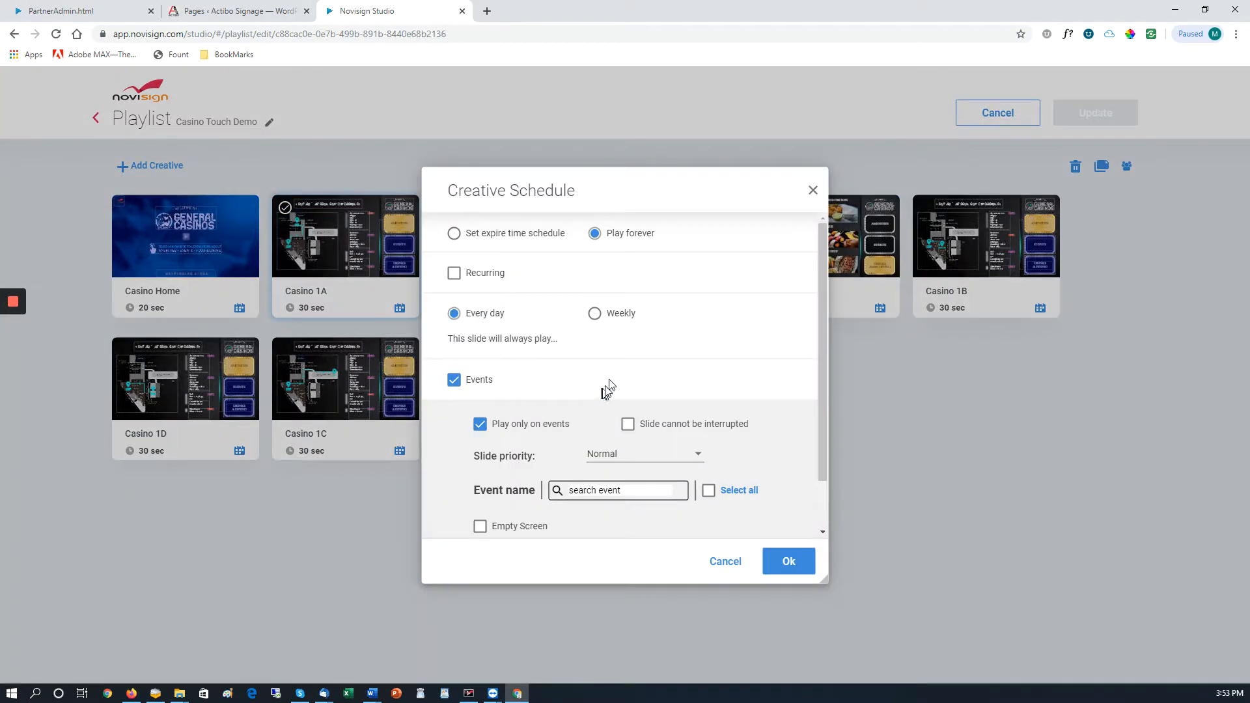
Step: Set Casino 1A's schedule to Events, Play only on events, Touch Widget event, and confirm
scroll(down, 3)
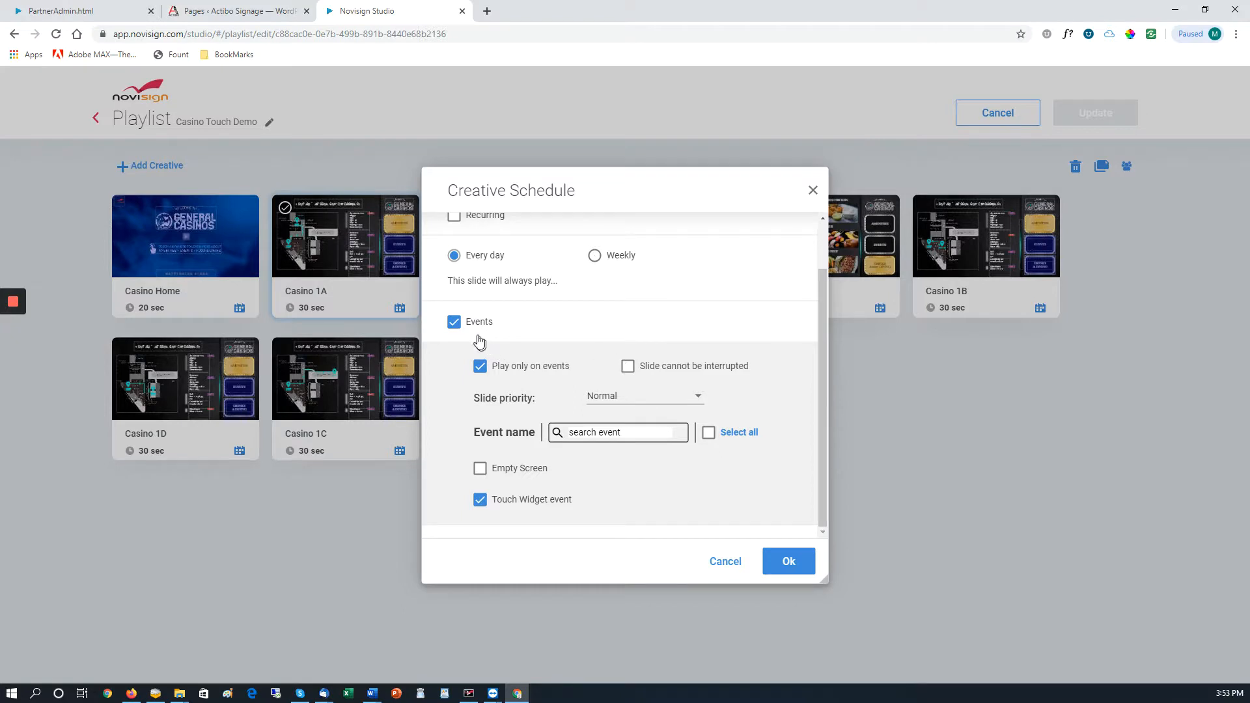
mouse_move(466, 342)
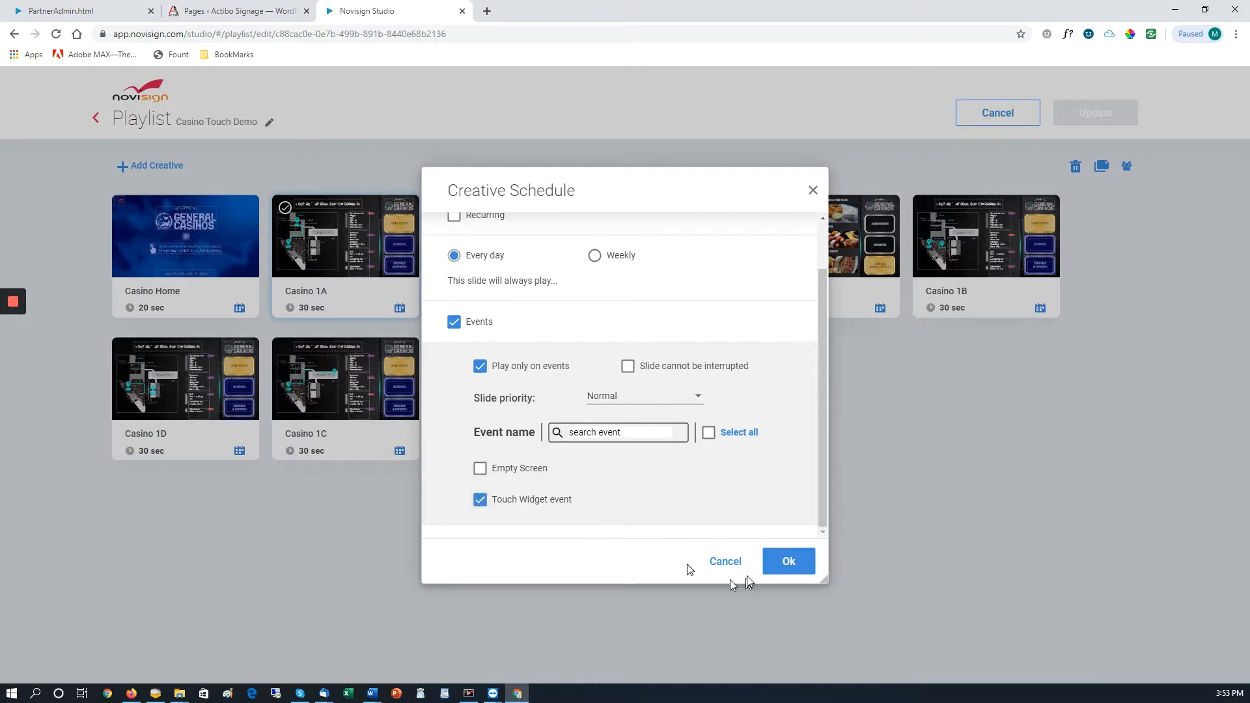
click(789, 562)
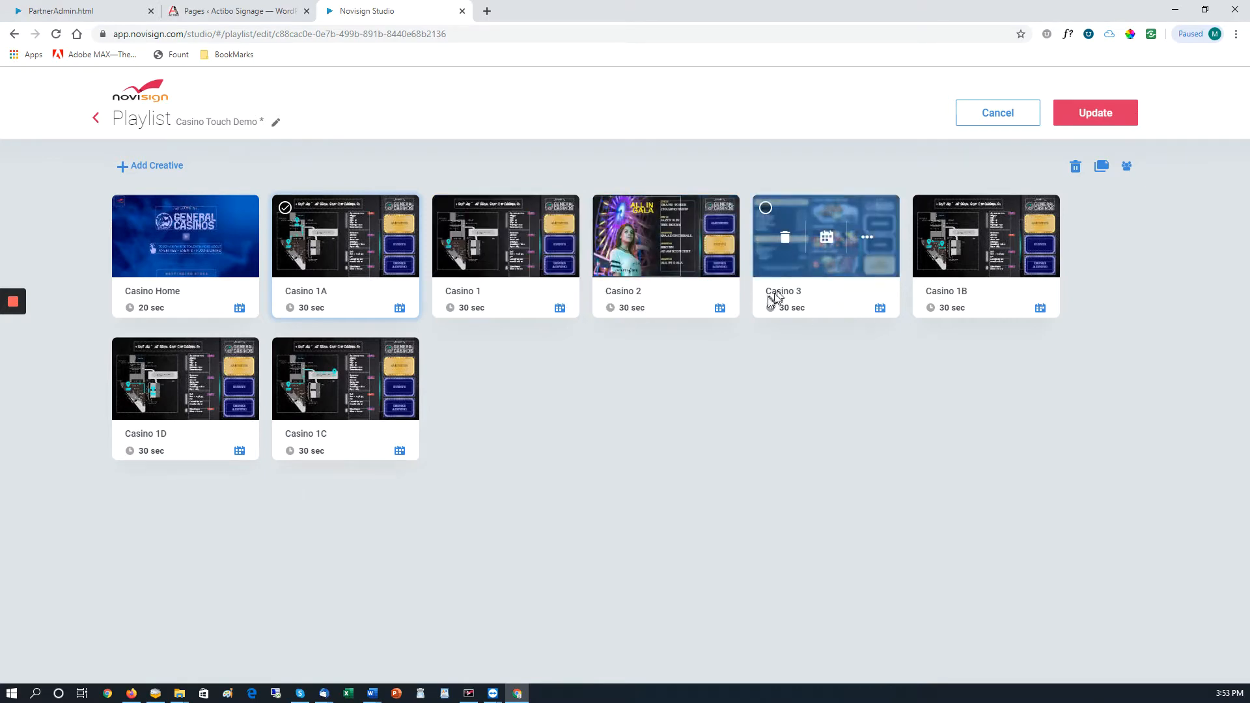
mouse_move(802, 310)
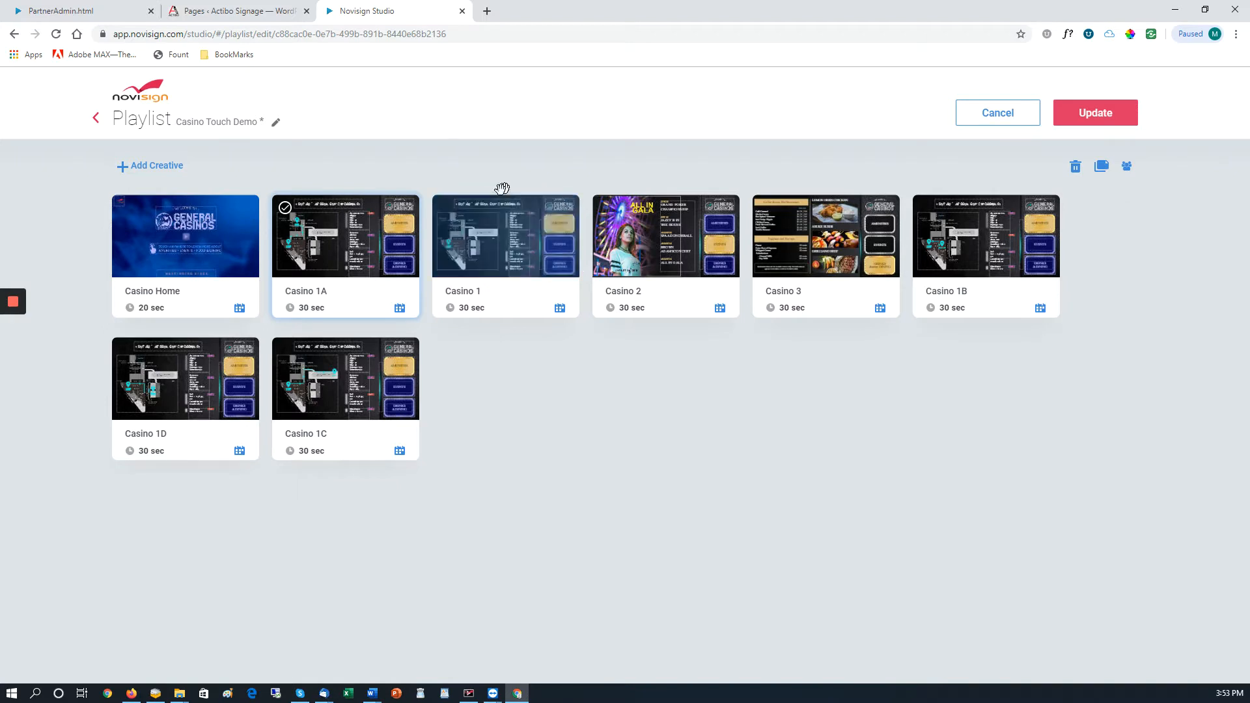
mouse_move(469, 307)
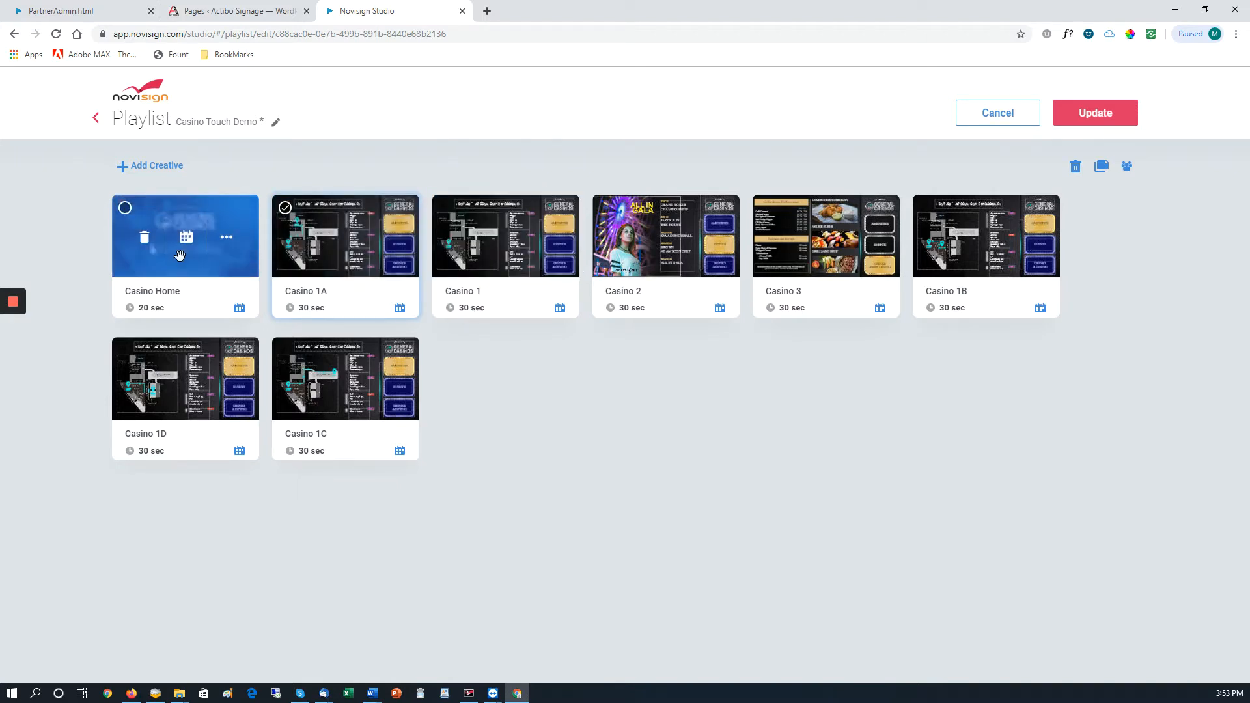
mouse_move(985, 261)
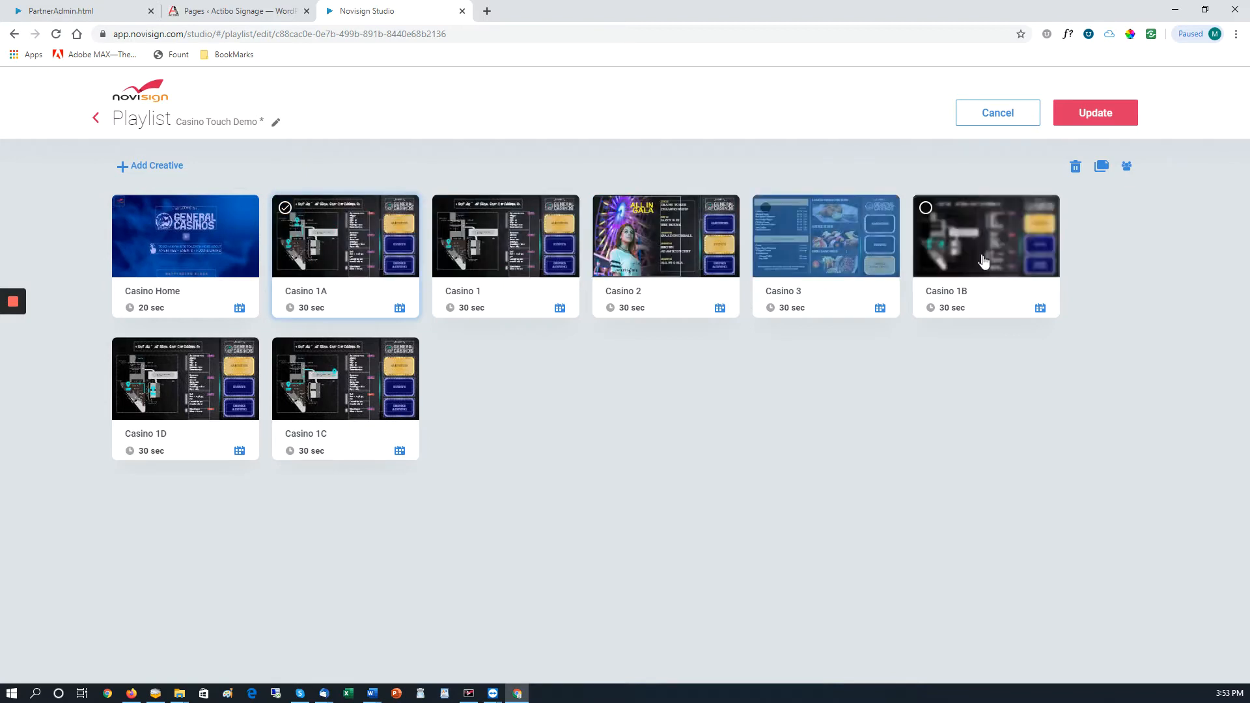
mouse_move(513, 253)
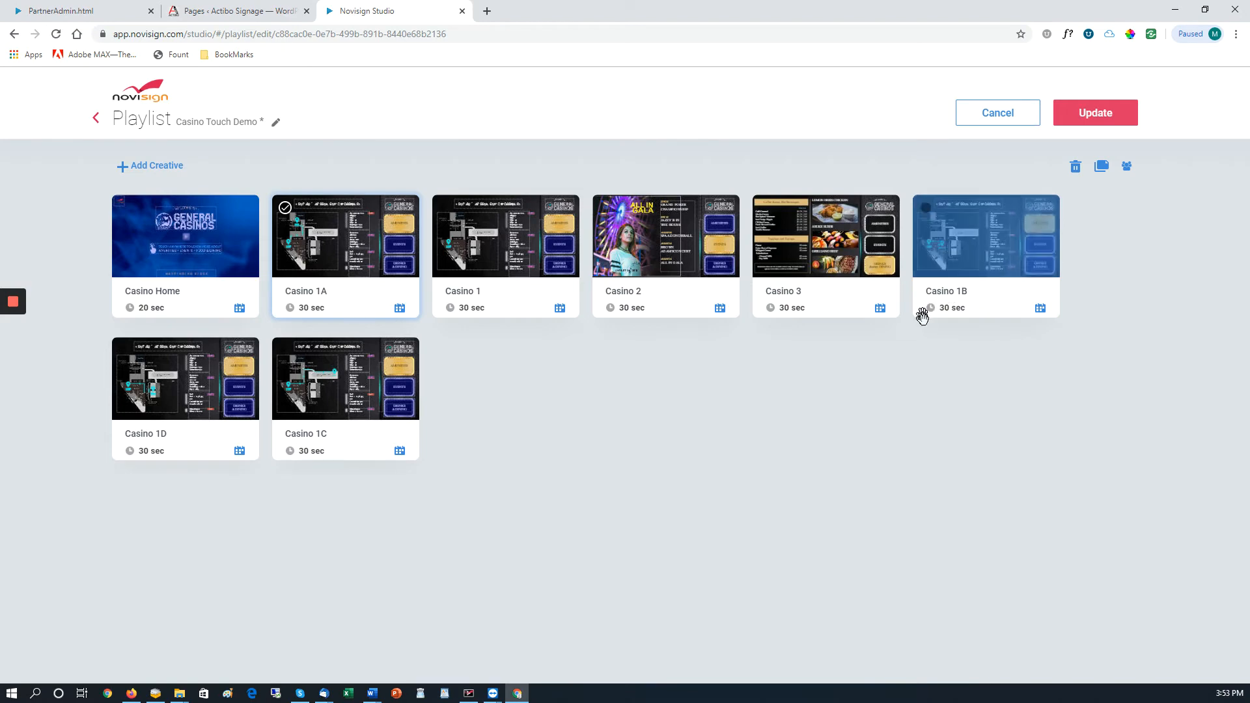
click(952, 307)
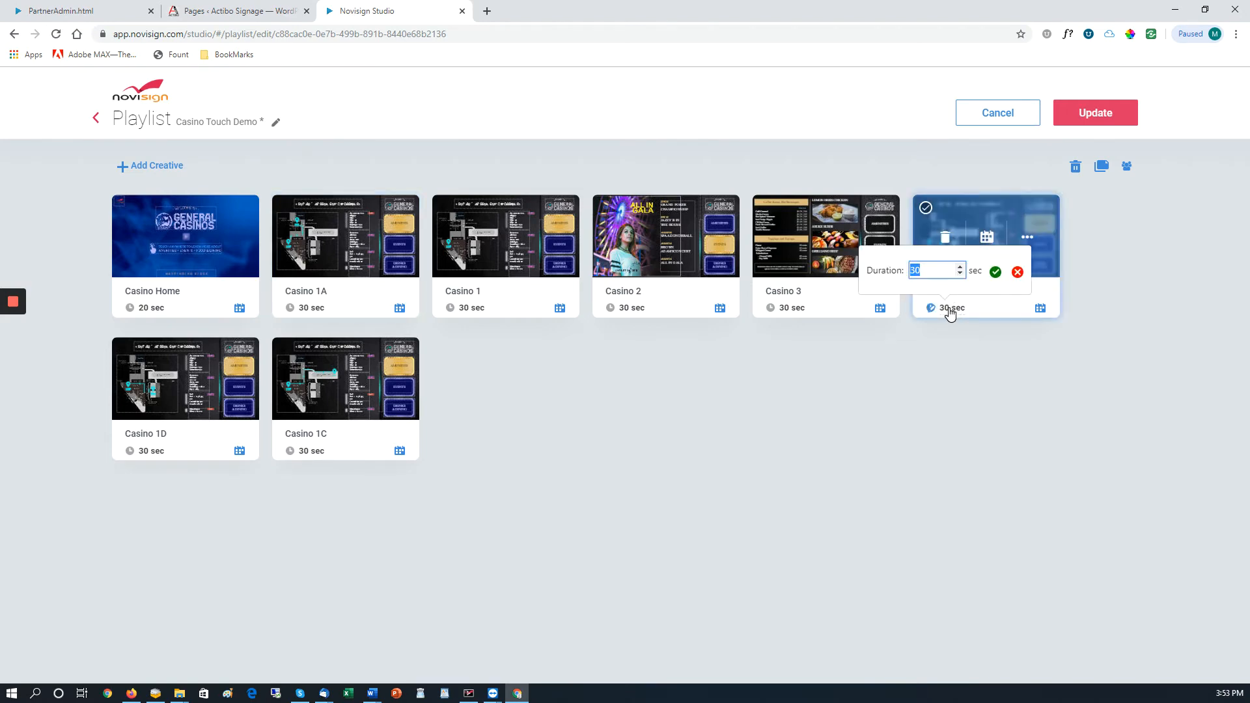
click(995, 272)
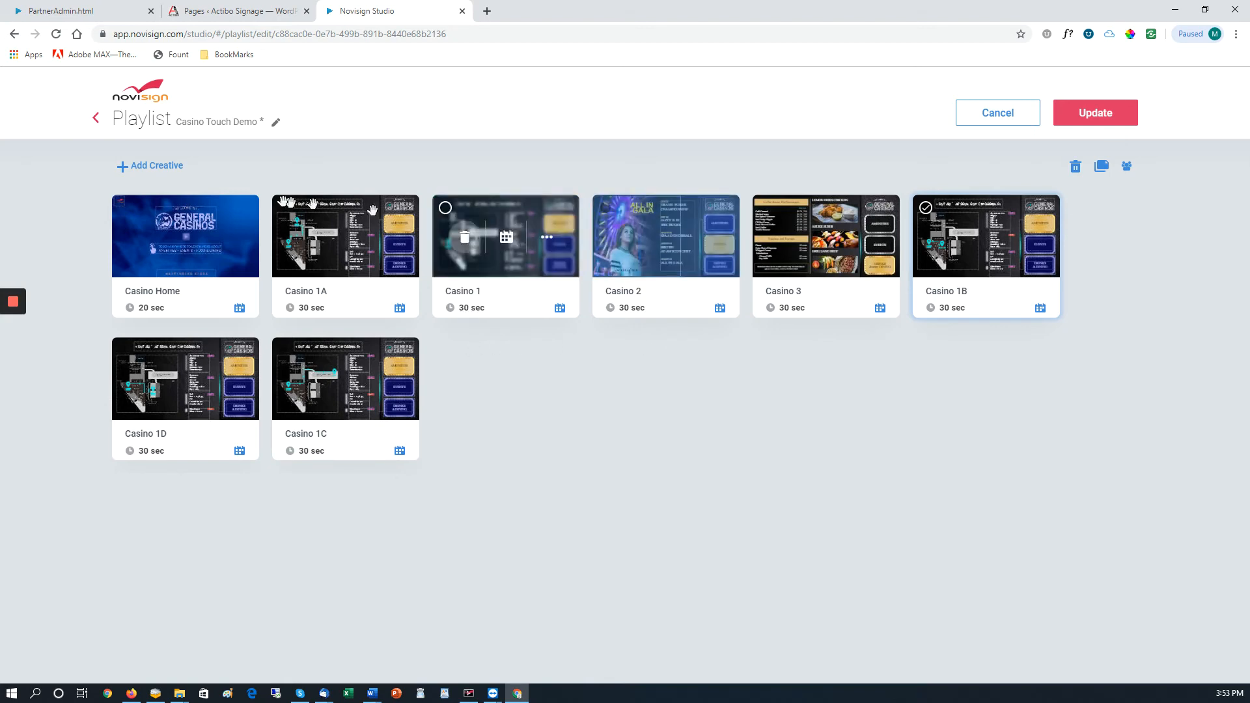
mouse_move(207, 299)
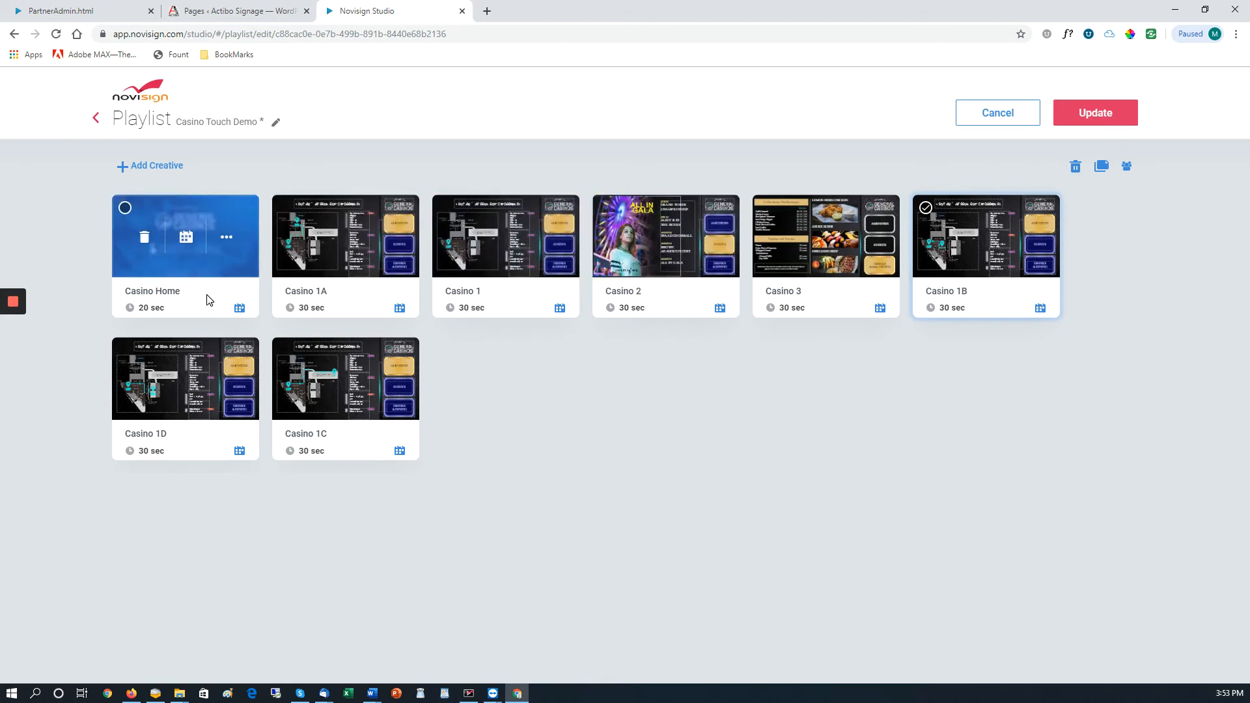
mouse_move(308, 311)
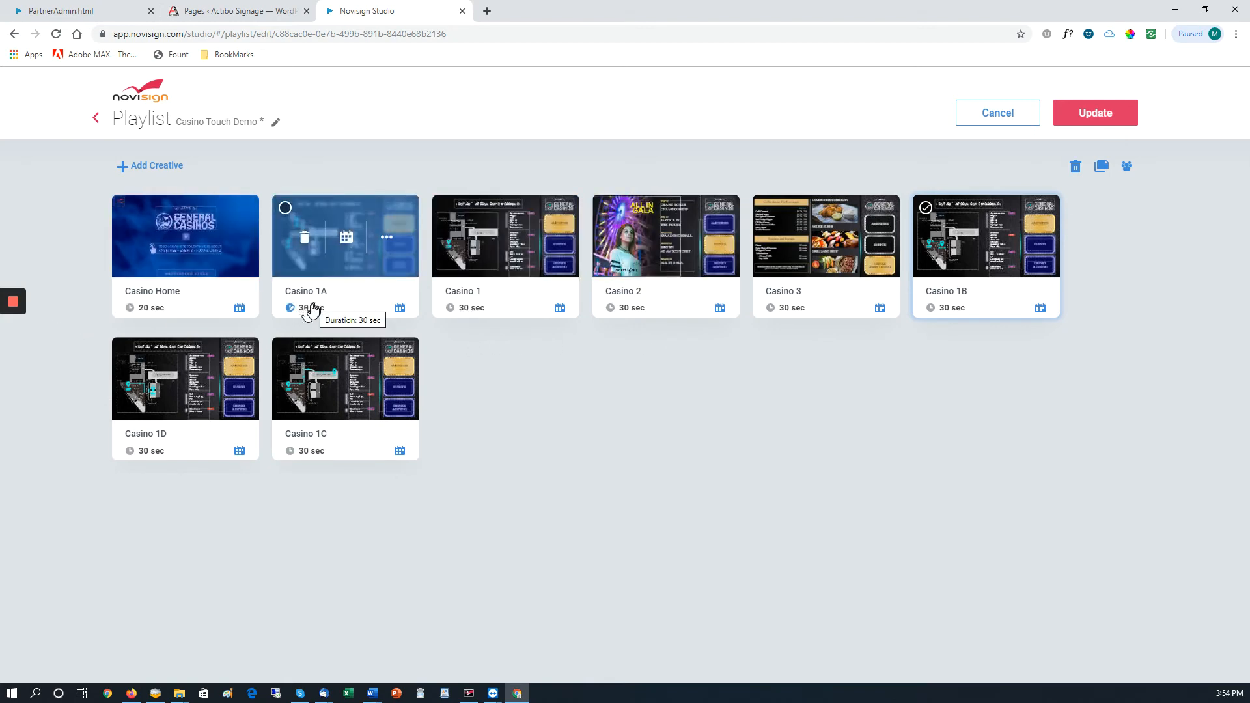